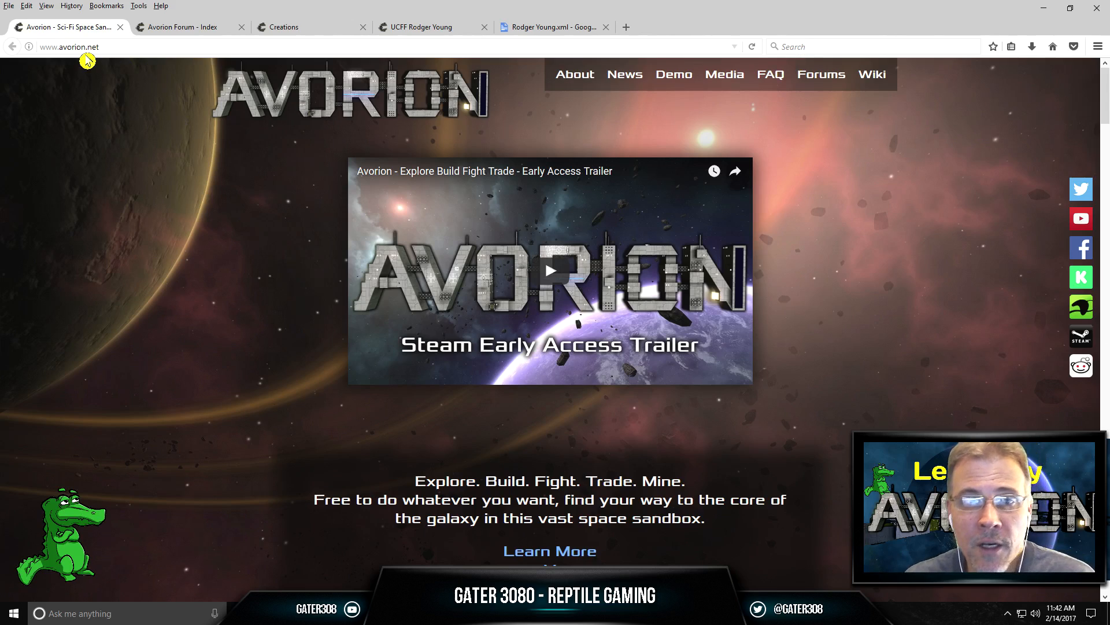
pyautogui.moveTo(812, 317)
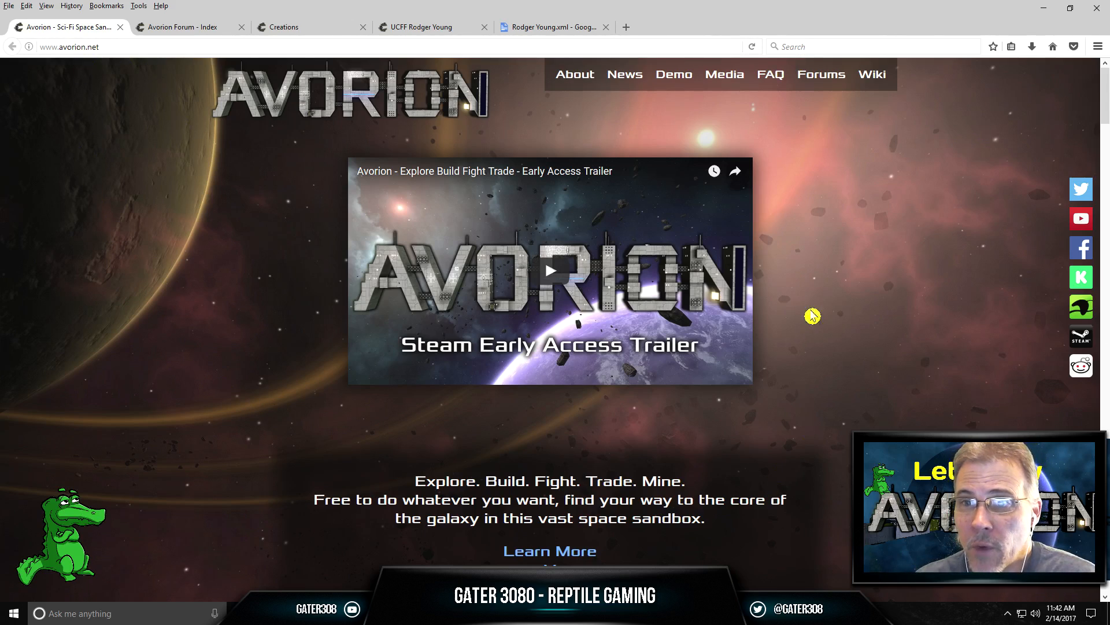
pyautogui.moveTo(676, 118)
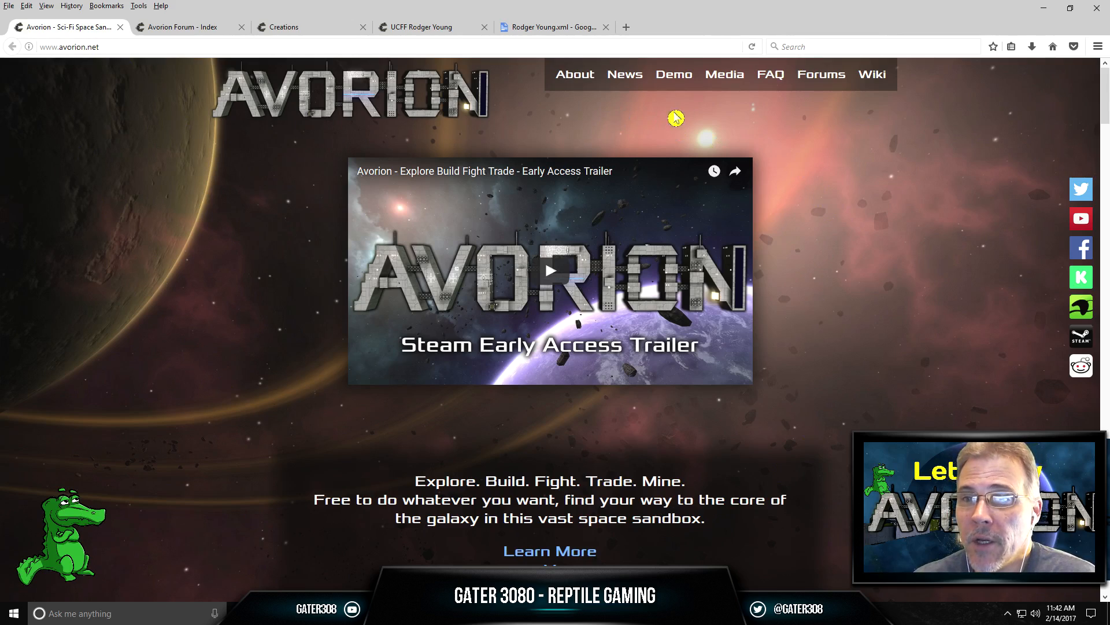
pyautogui.moveTo(821, 74)
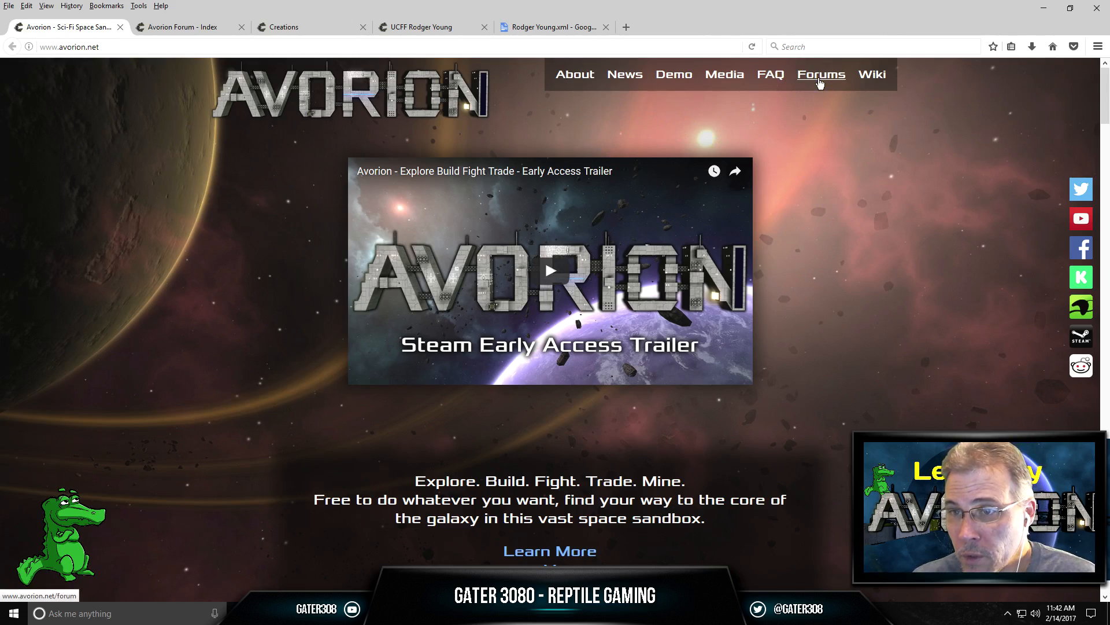
# Step: Navigate from the Avorion site to the forum's Creations board of shared ship builds
pyautogui.click(821, 74)
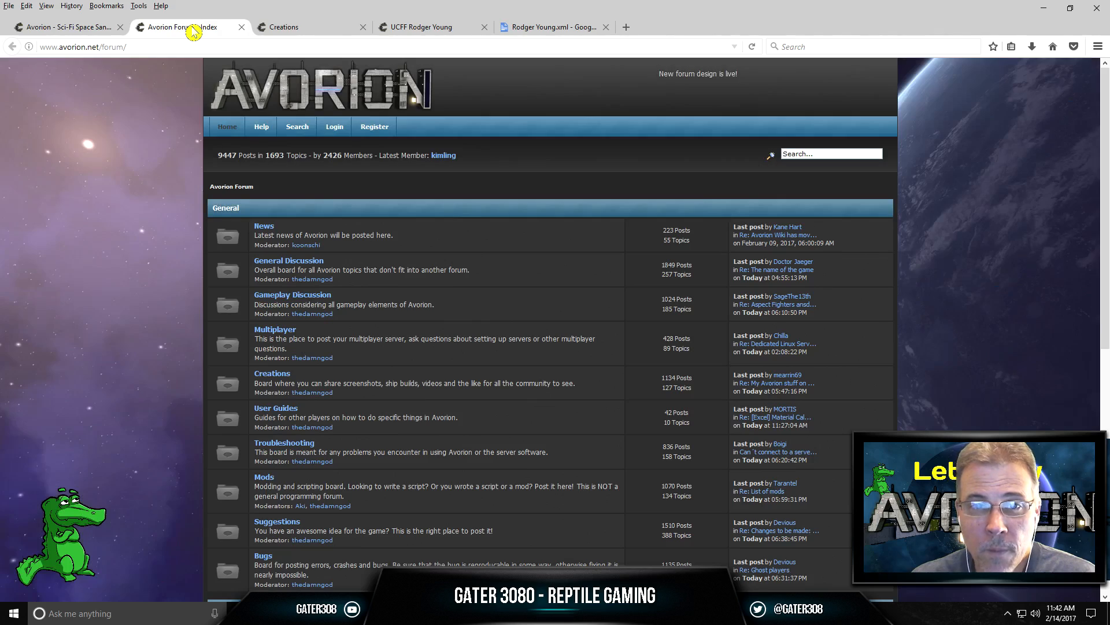
pyautogui.moveTo(567, 206)
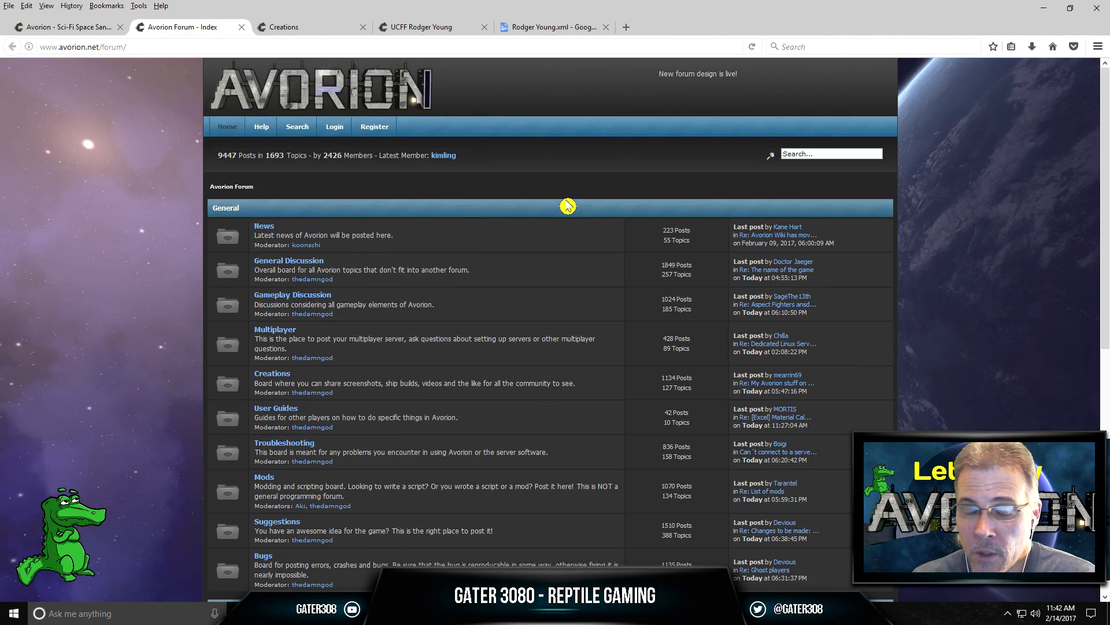
pyautogui.moveTo(362, 228)
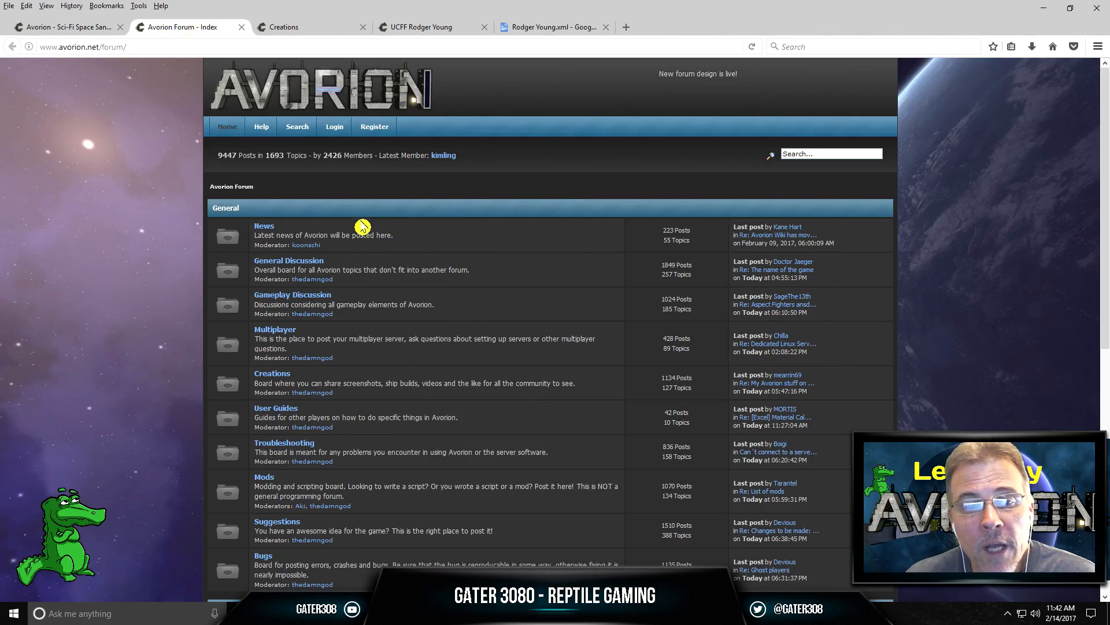
pyautogui.moveTo(272, 373)
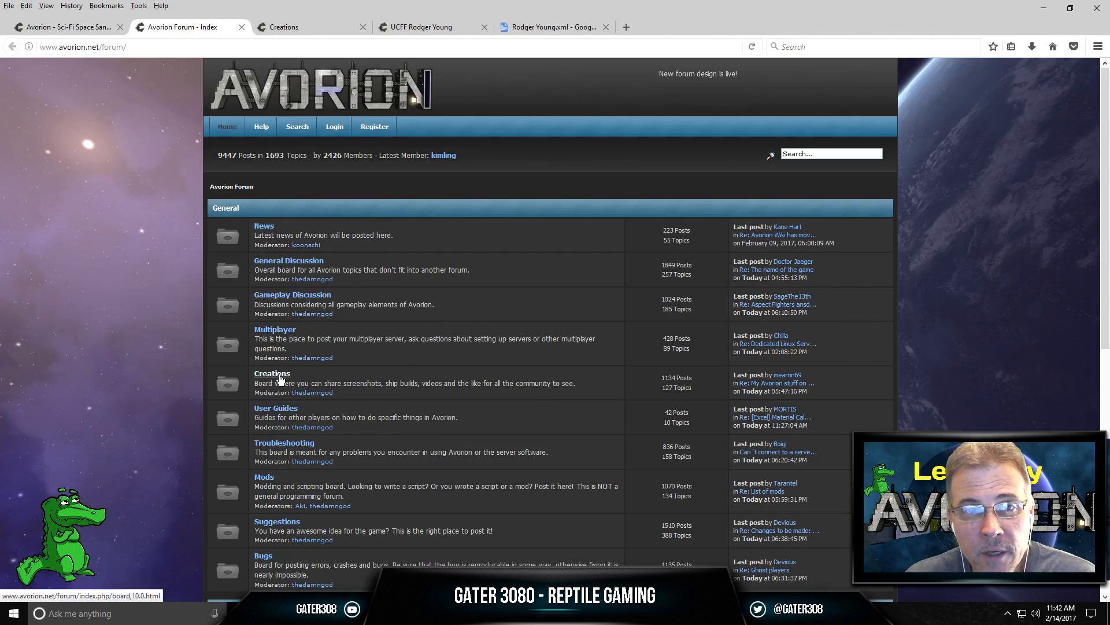
pyautogui.moveTo(323, 273)
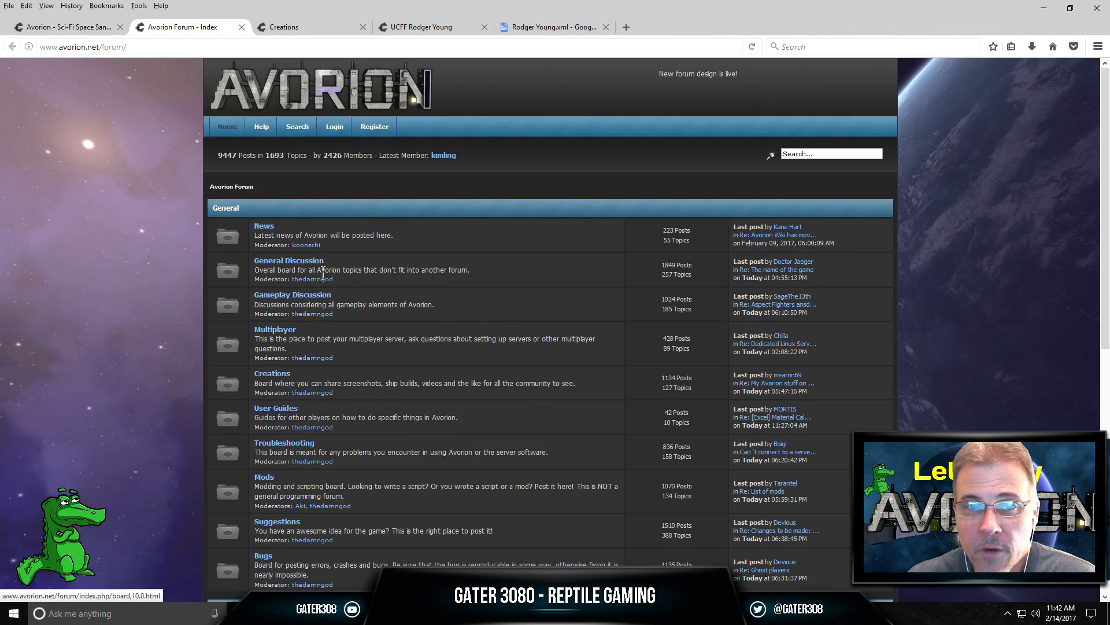
pyautogui.click(272, 373)
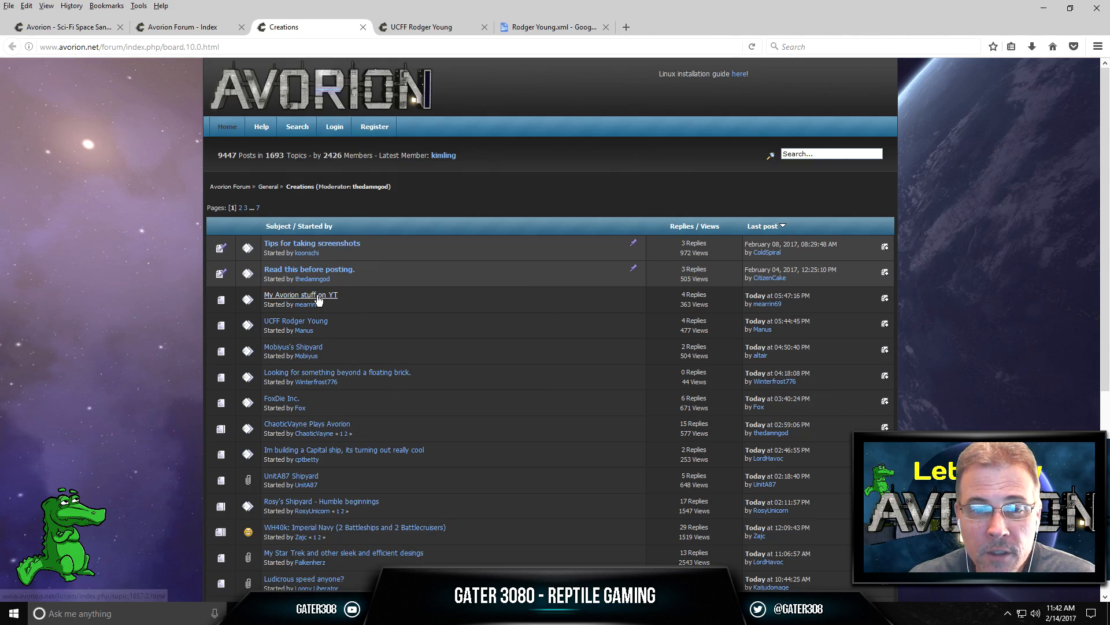
# Step: Enter the UCFF Rodger Young thread and review its screenshots down to the Google Drive download link
pyautogui.click(295, 320)
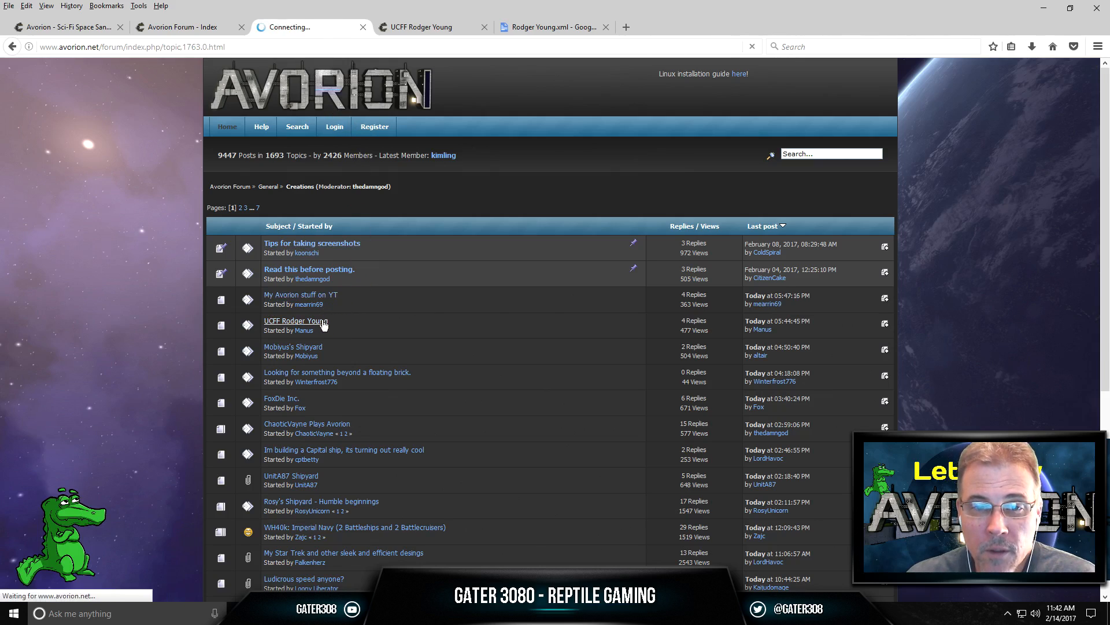
pyautogui.click(295, 320)
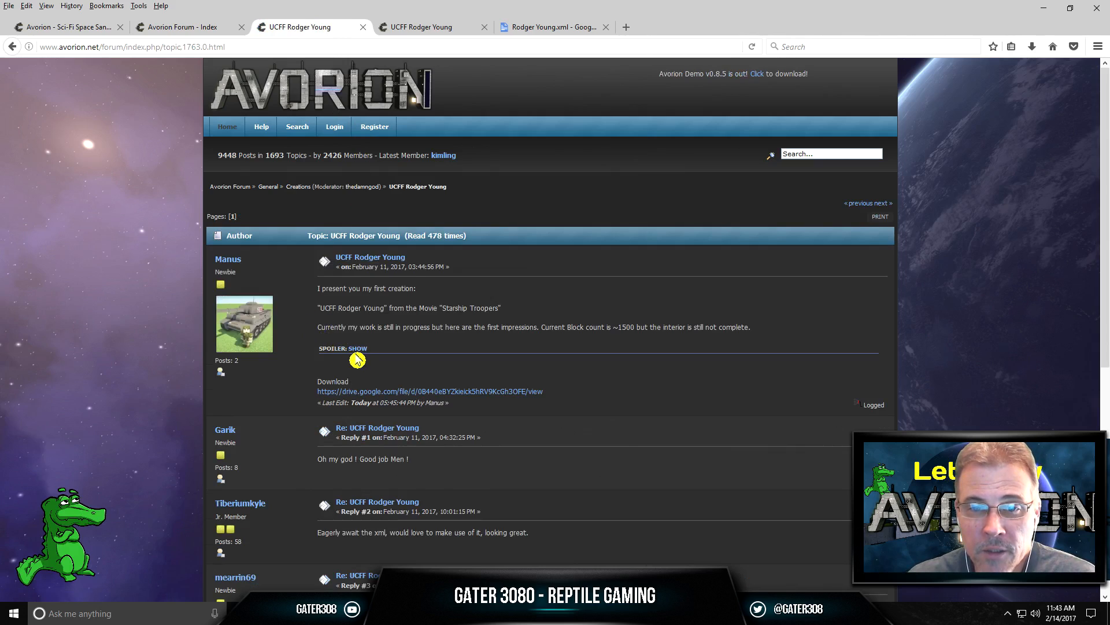
pyautogui.click(358, 348)
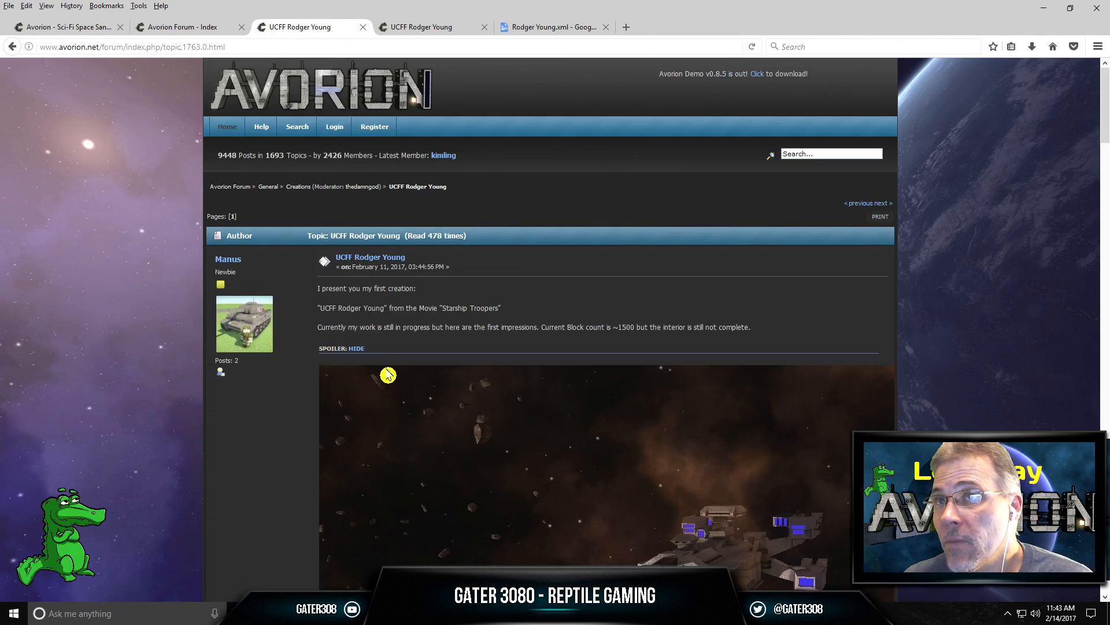
pyautogui.moveTo(297, 298)
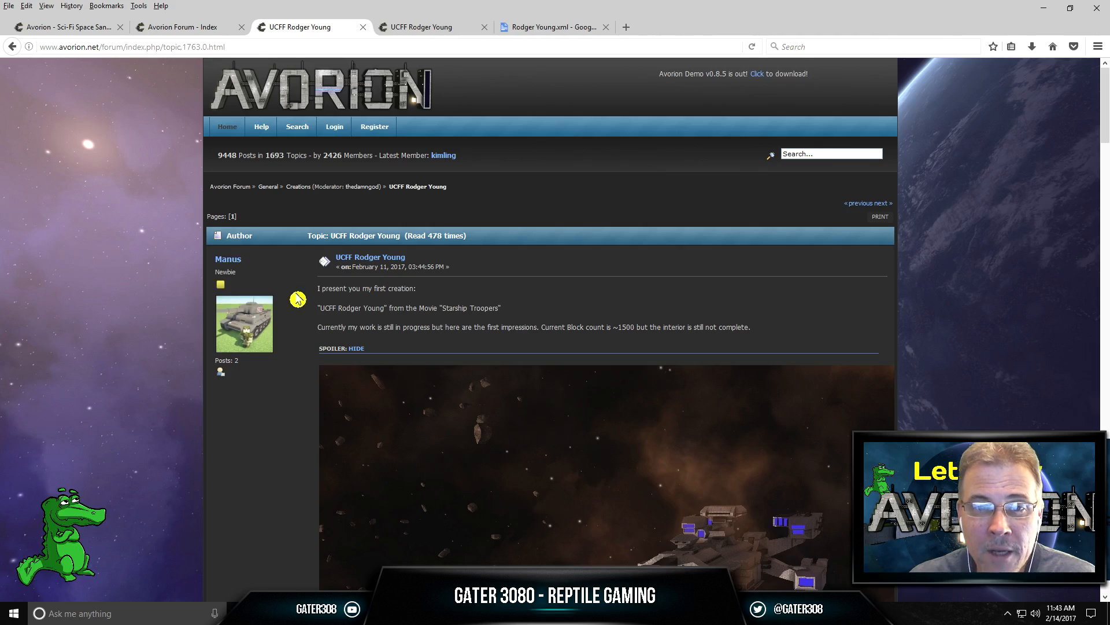
pyautogui.scroll(-3)
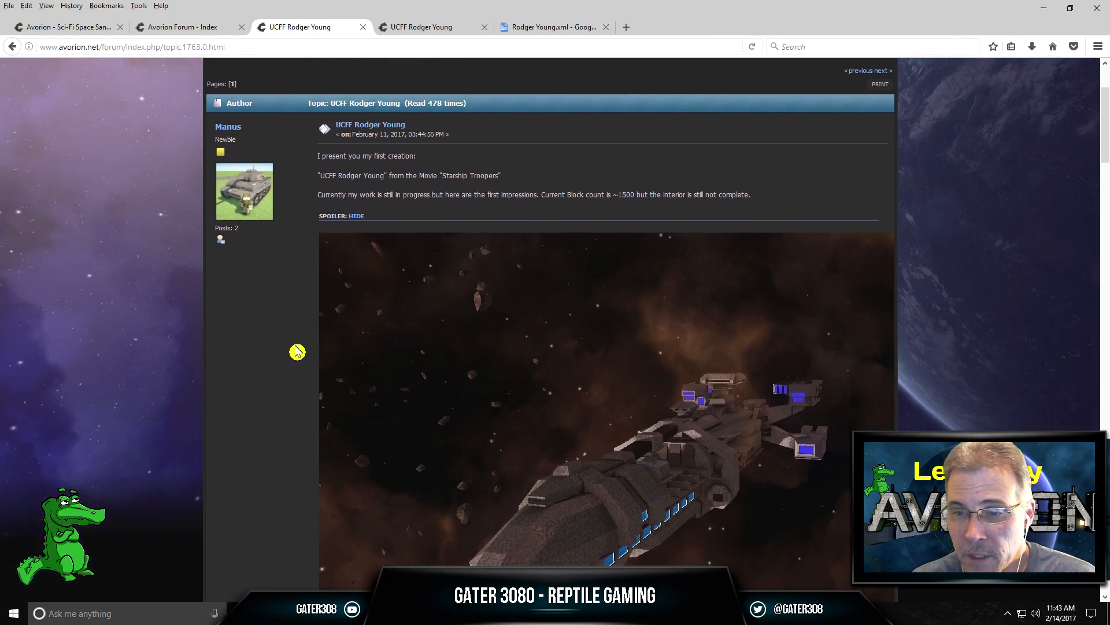
pyautogui.scroll(-3)
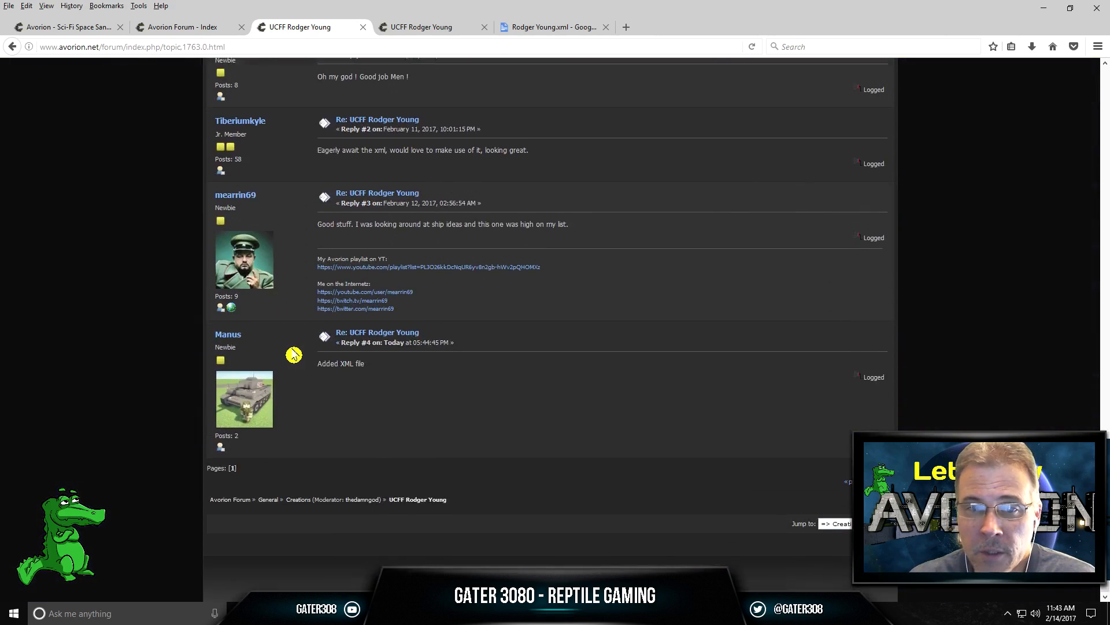
pyautogui.scroll(3)
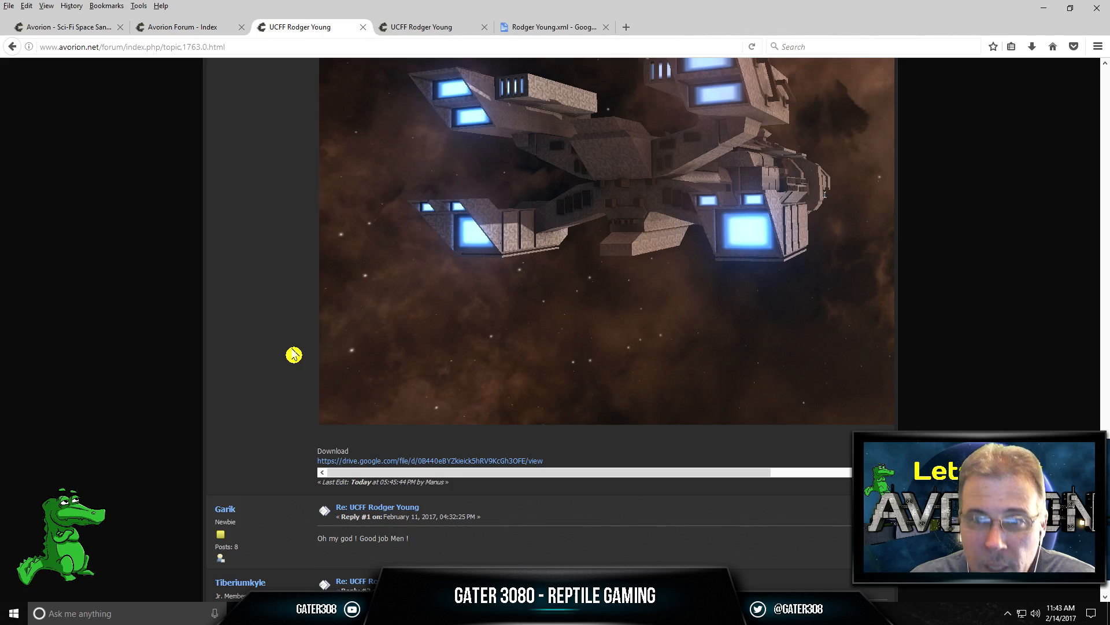
pyautogui.scroll(3)
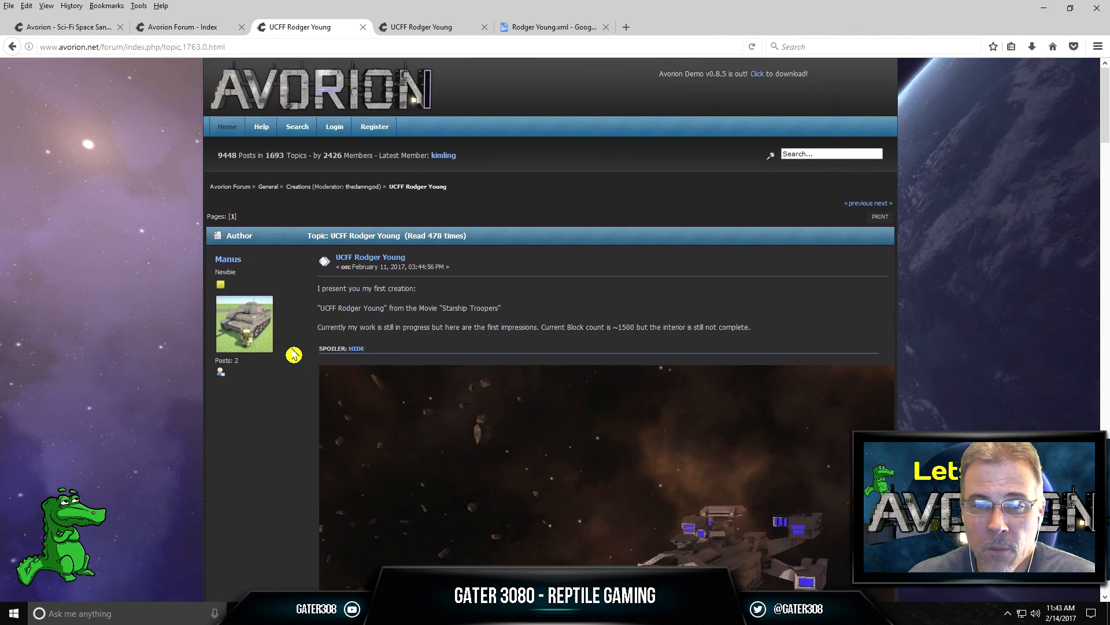
pyautogui.scroll(-3)
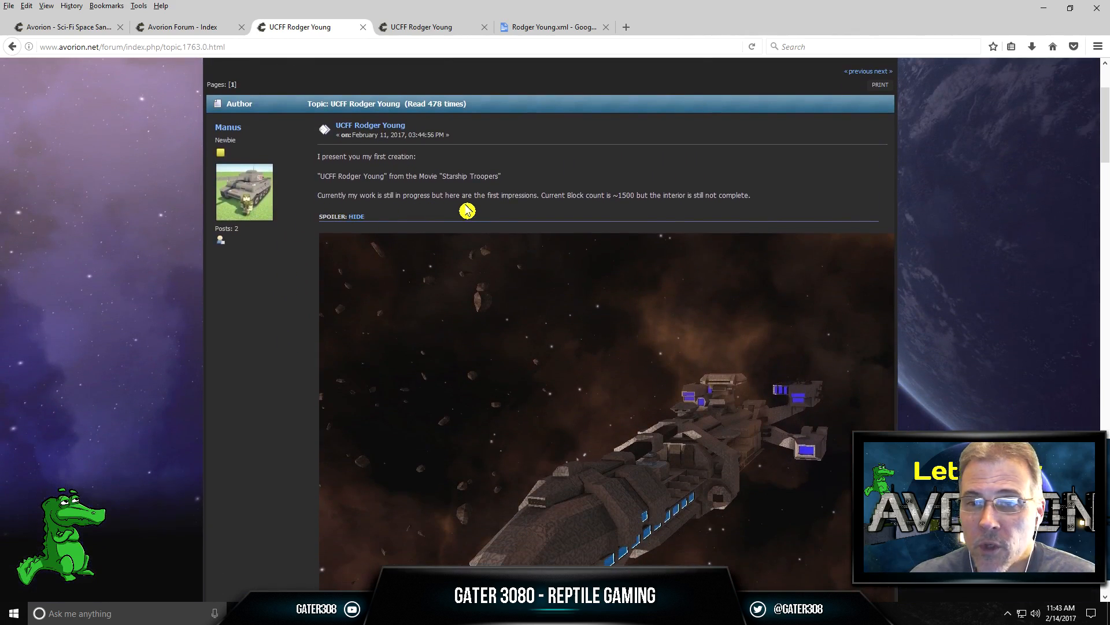
pyautogui.moveTo(600, 255)
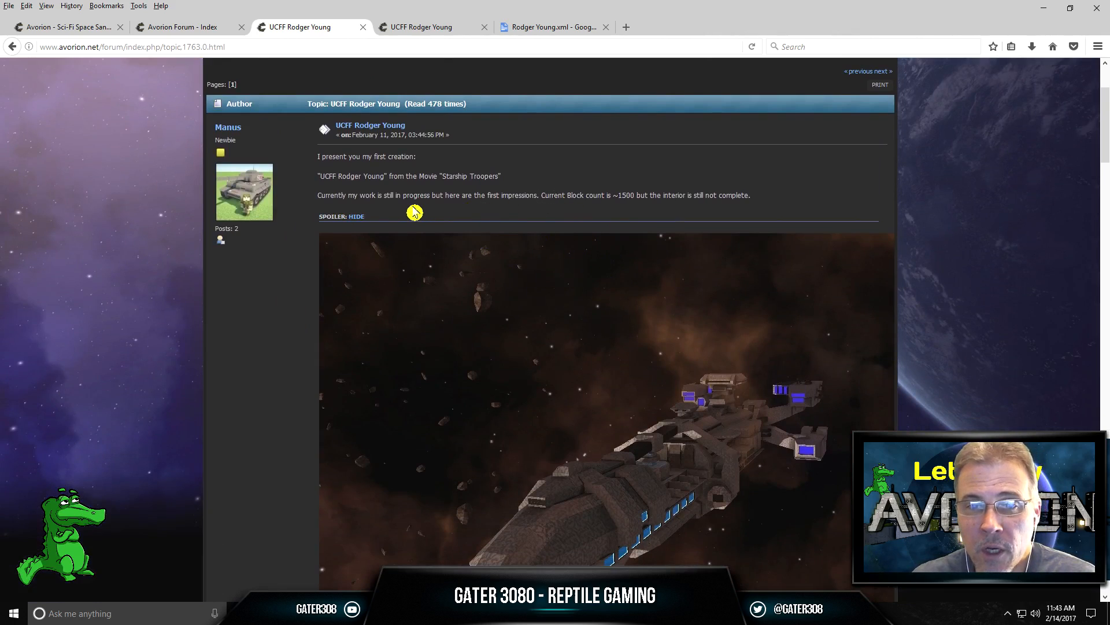
pyautogui.moveTo(560, 225)
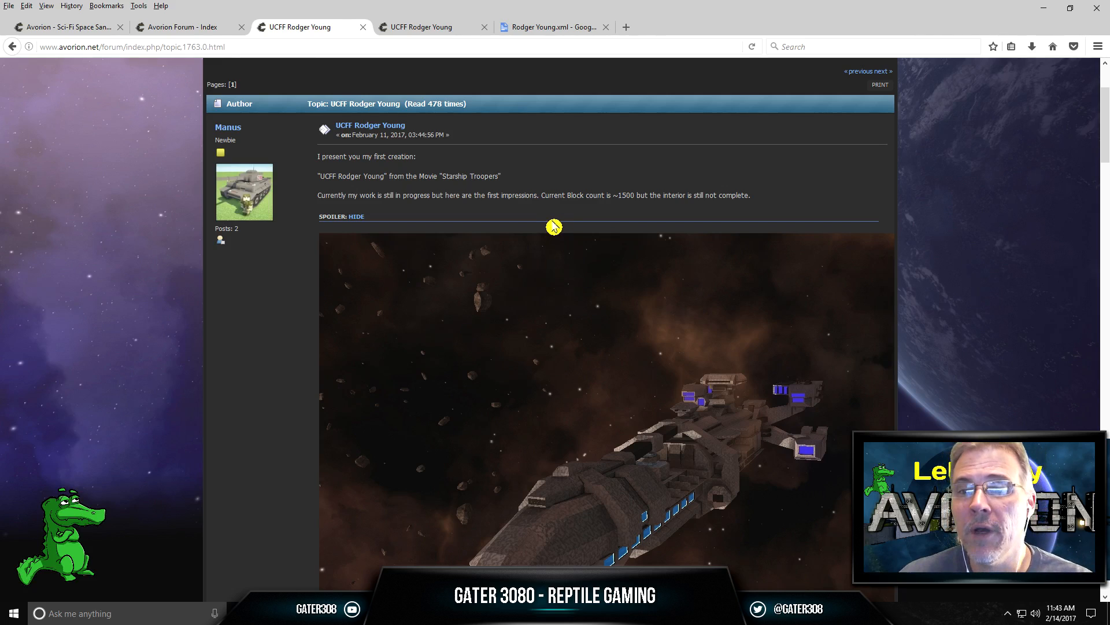
pyautogui.moveTo(569, 275)
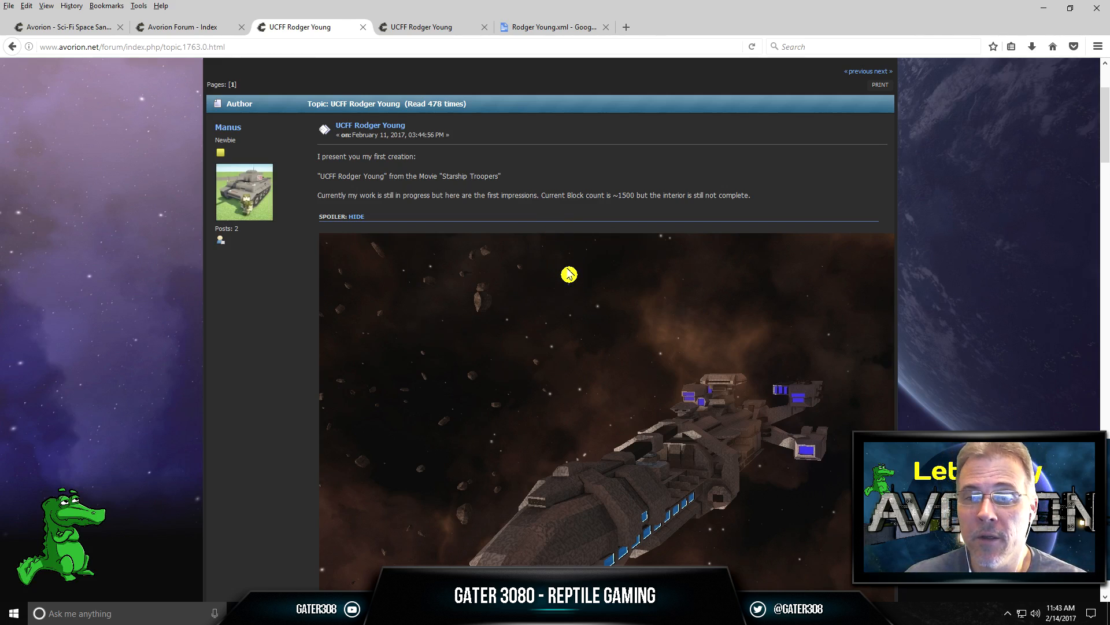
pyautogui.scroll(-3)
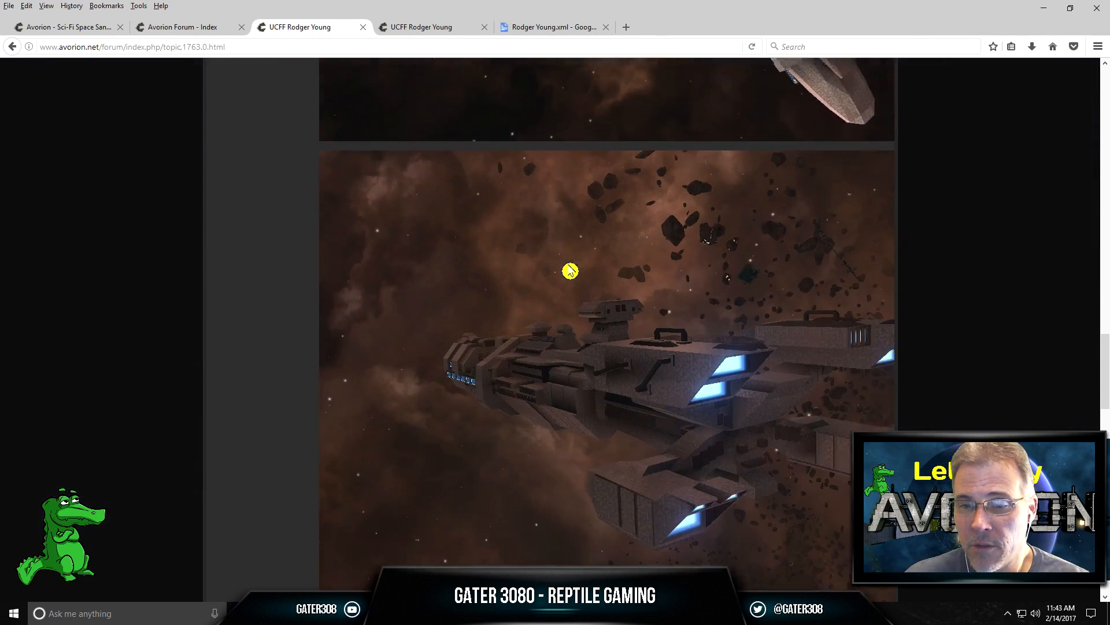
pyautogui.scroll(-3)
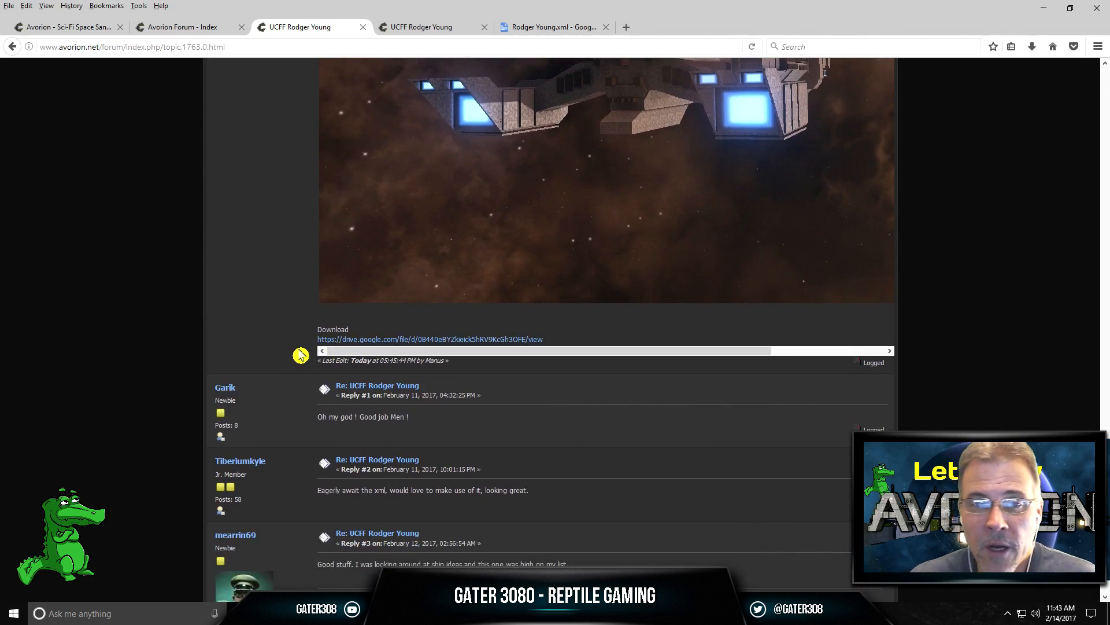
pyautogui.moveTo(381, 342)
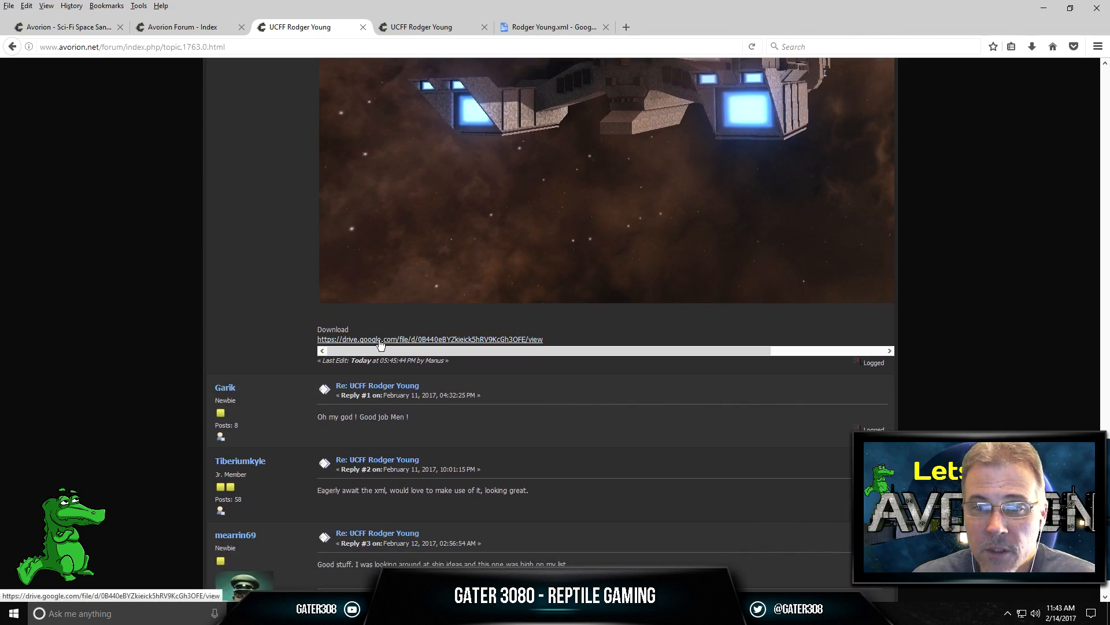
pyautogui.moveTo(383, 346)
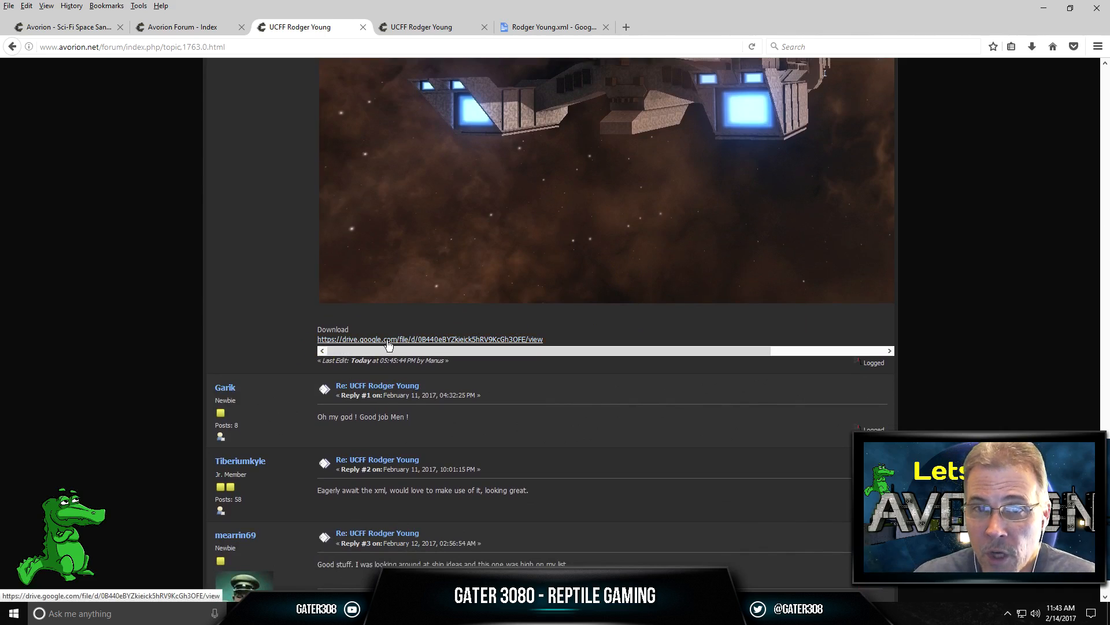
pyautogui.moveTo(418, 347)
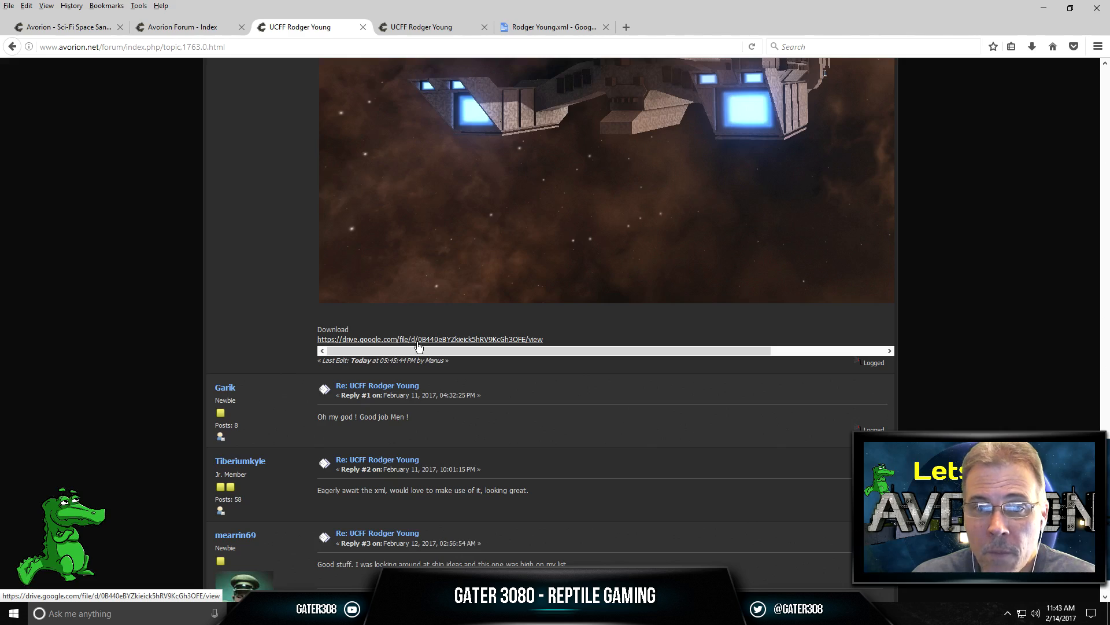
pyautogui.moveTo(431, 346)
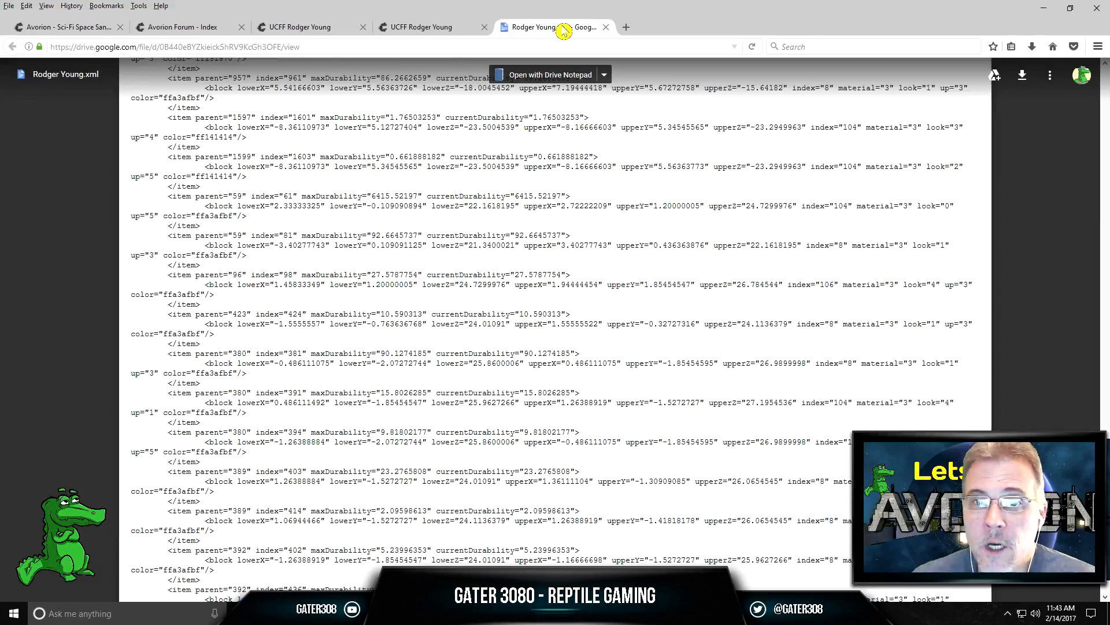
pyautogui.moveTo(57, 206)
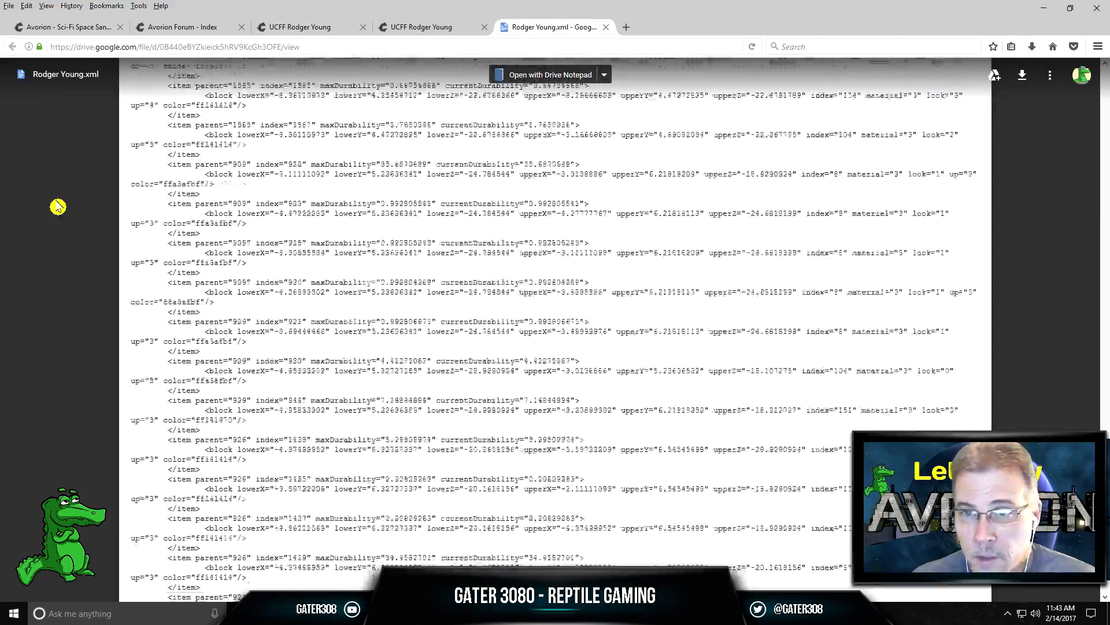
pyautogui.scroll(3)
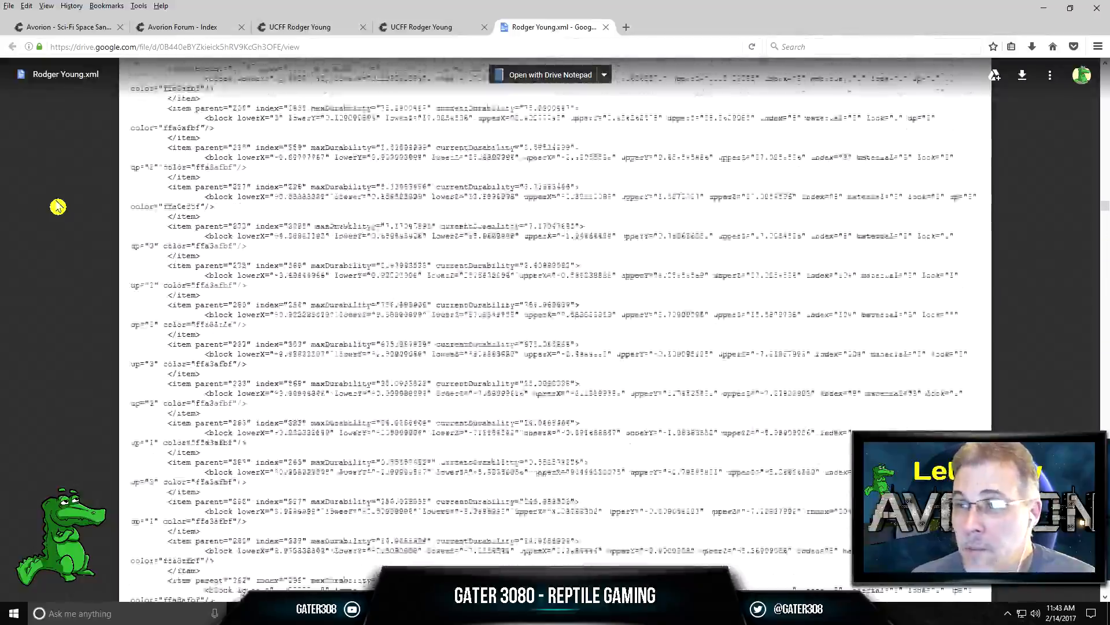
pyautogui.scroll(-3)
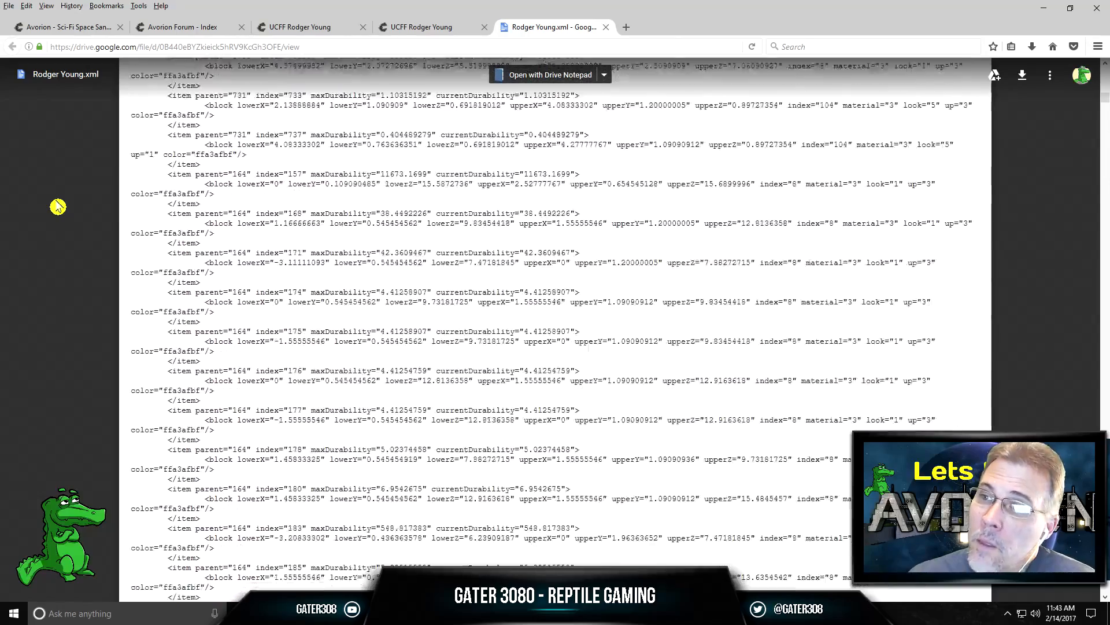
pyautogui.scroll(3)
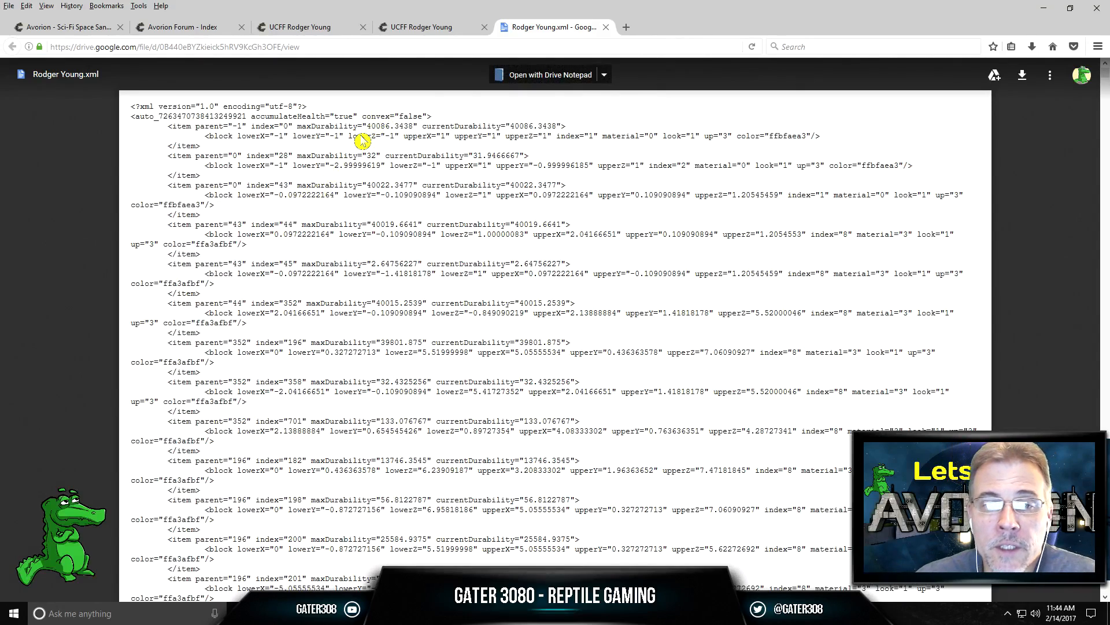
pyautogui.moveTo(340, 180)
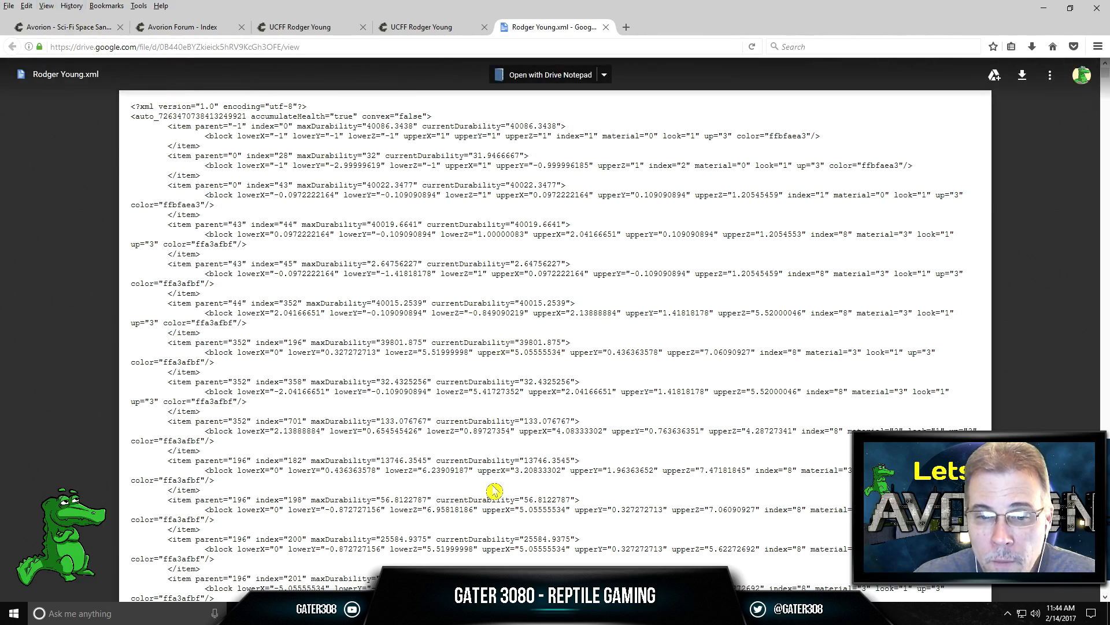
pyautogui.click(546, 74)
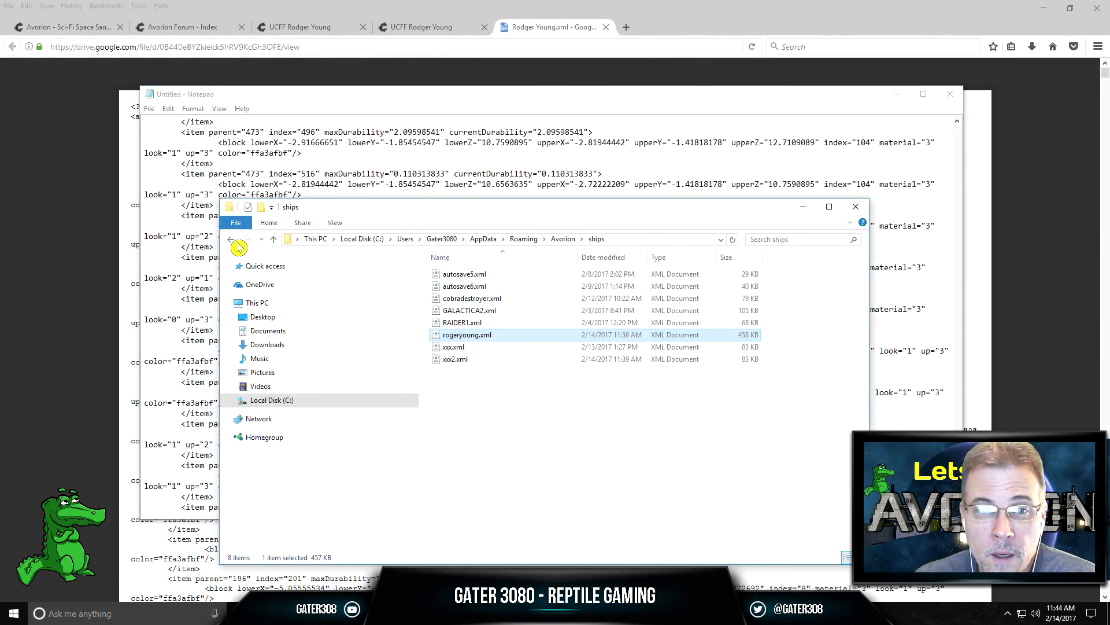
pyautogui.click(268, 222)
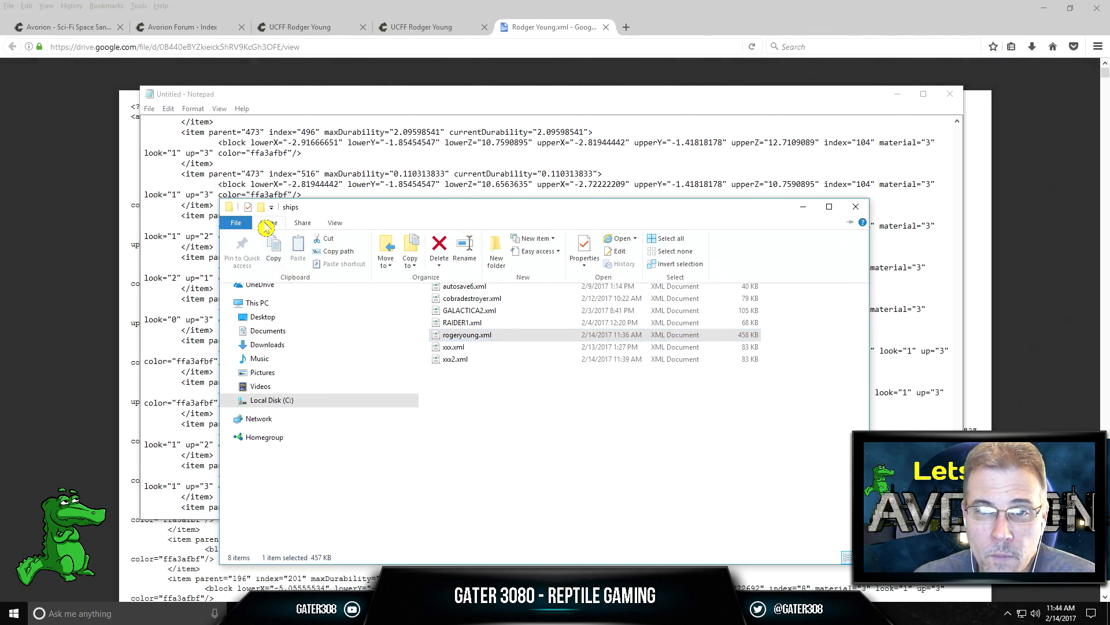
pyautogui.click(236, 222)
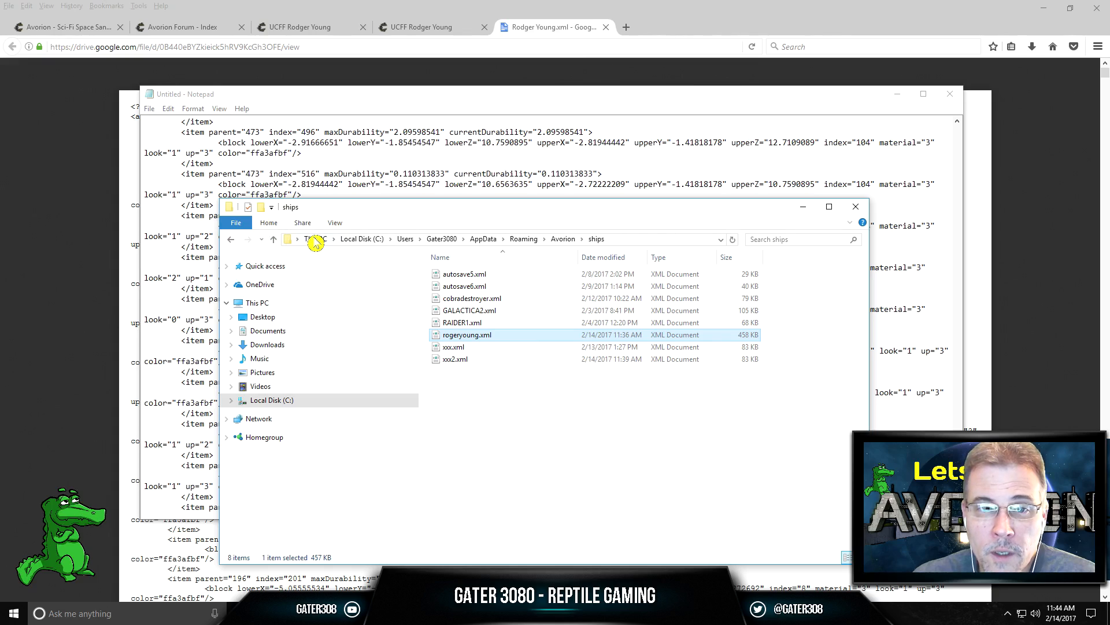
pyautogui.click(260, 302)
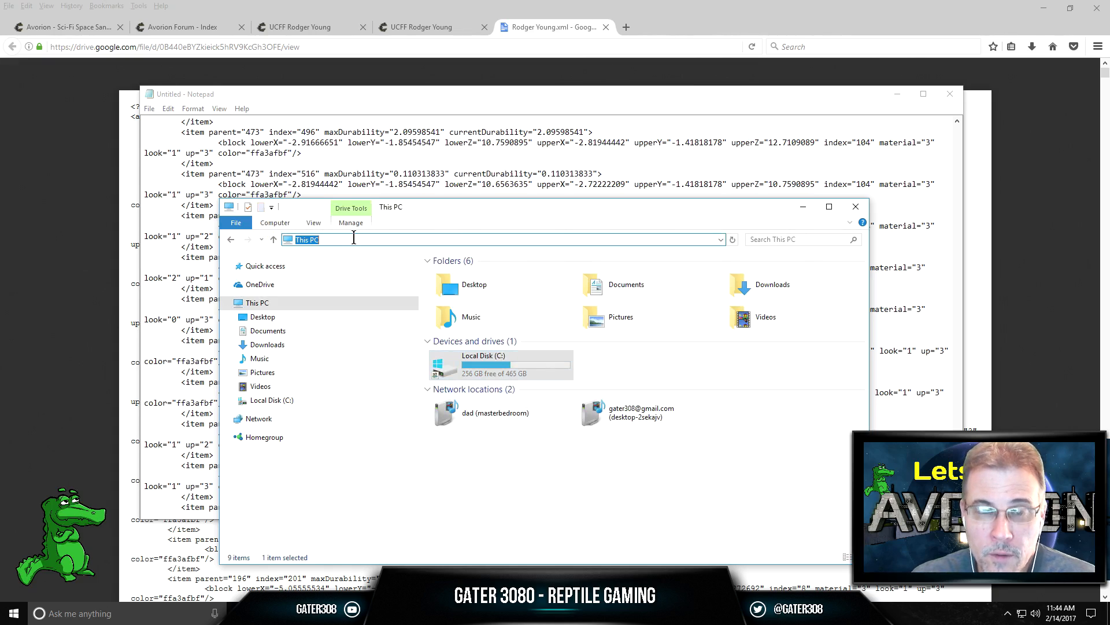
pyautogui.write('%')
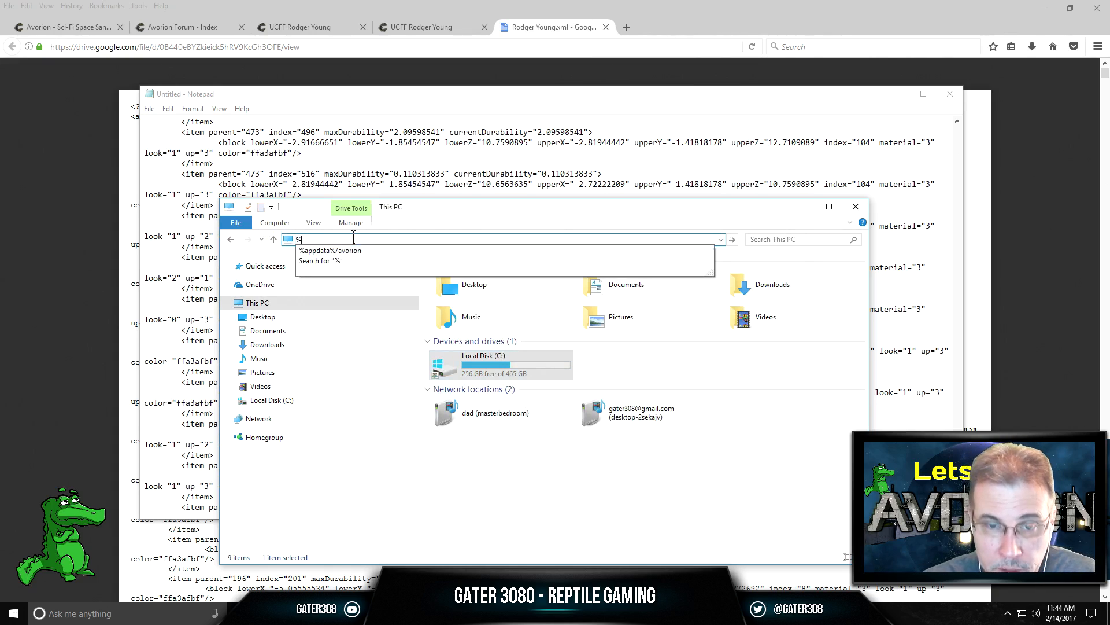
pyautogui.write('app')
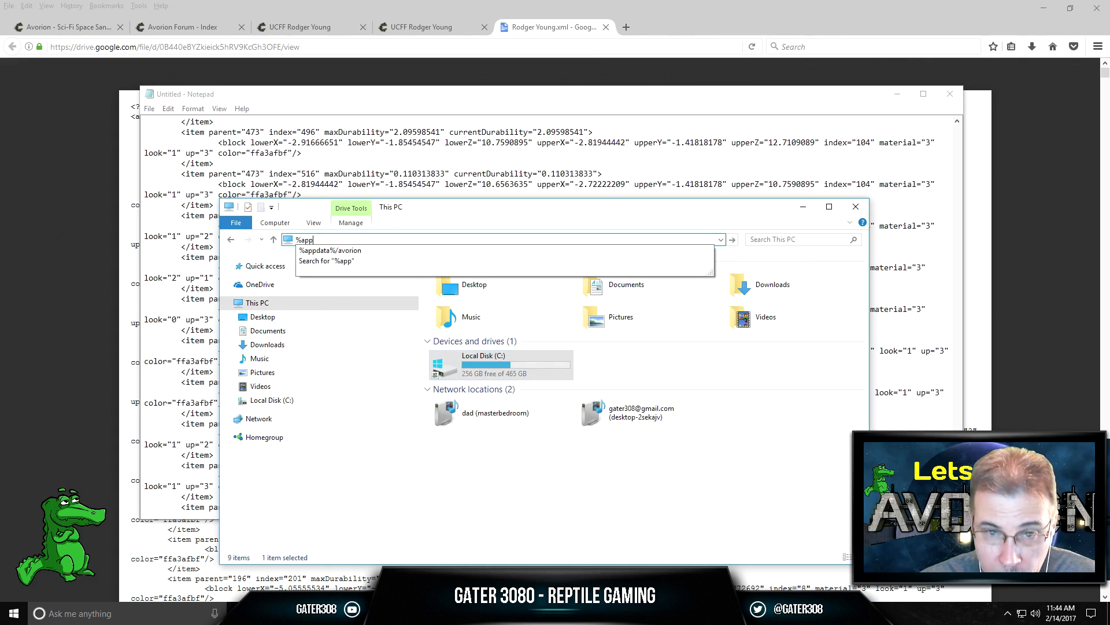
pyautogui.write('d')
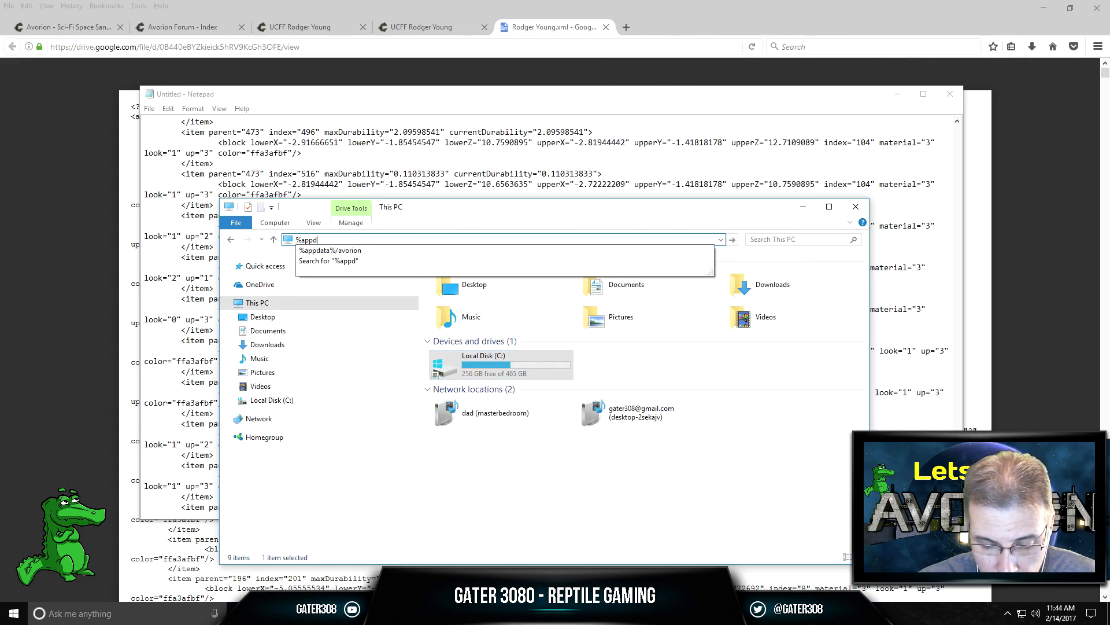
pyautogui.write('ata%')
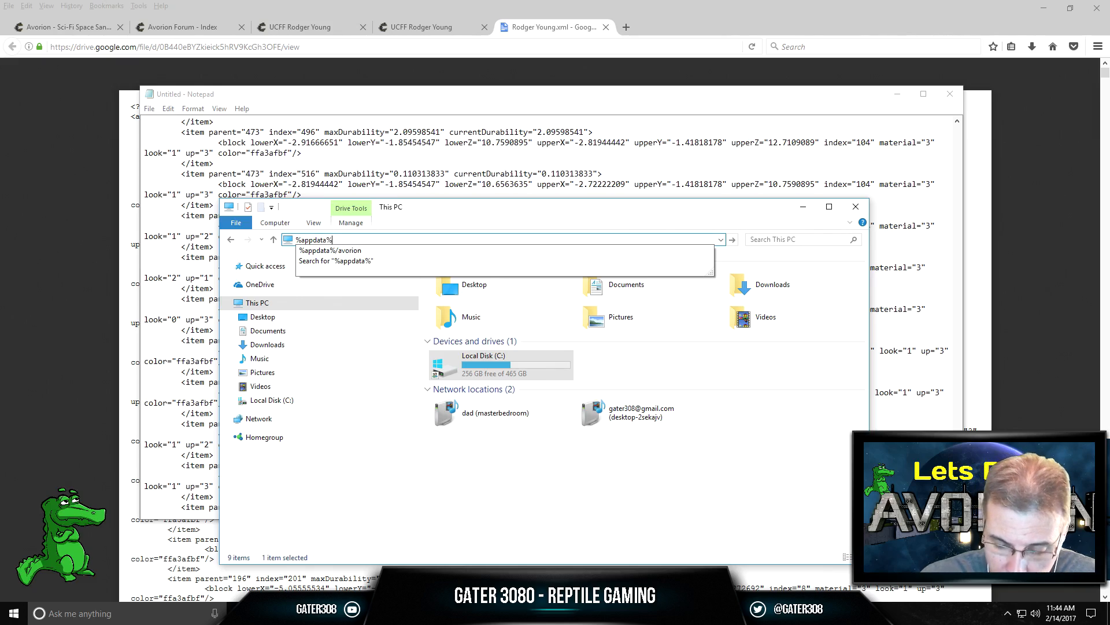
pyautogui.write('/')
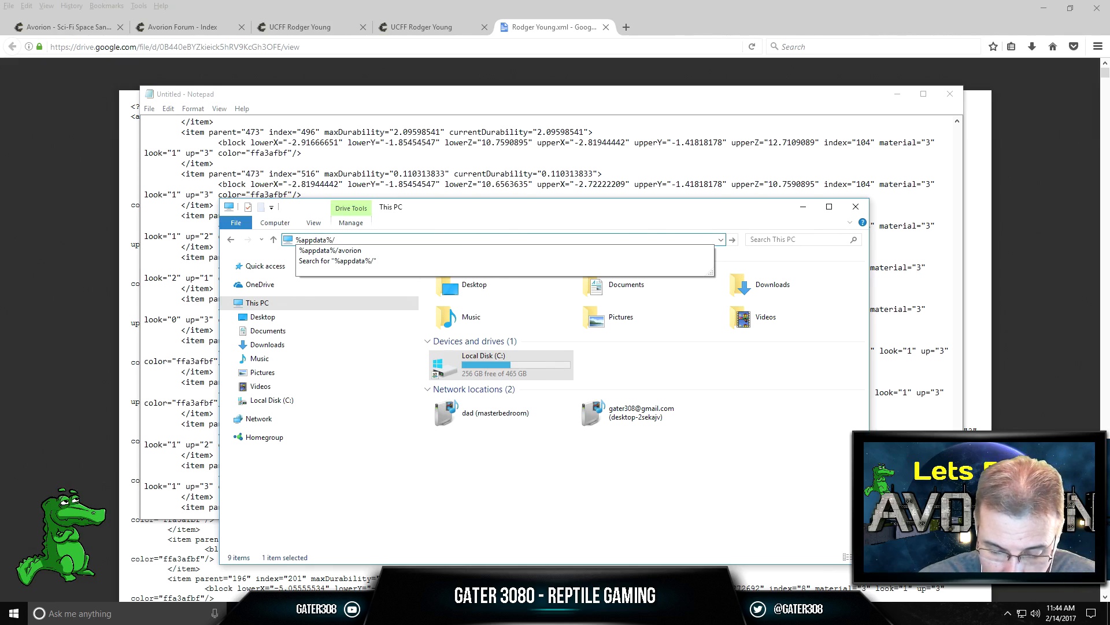
pyautogui.write('a')
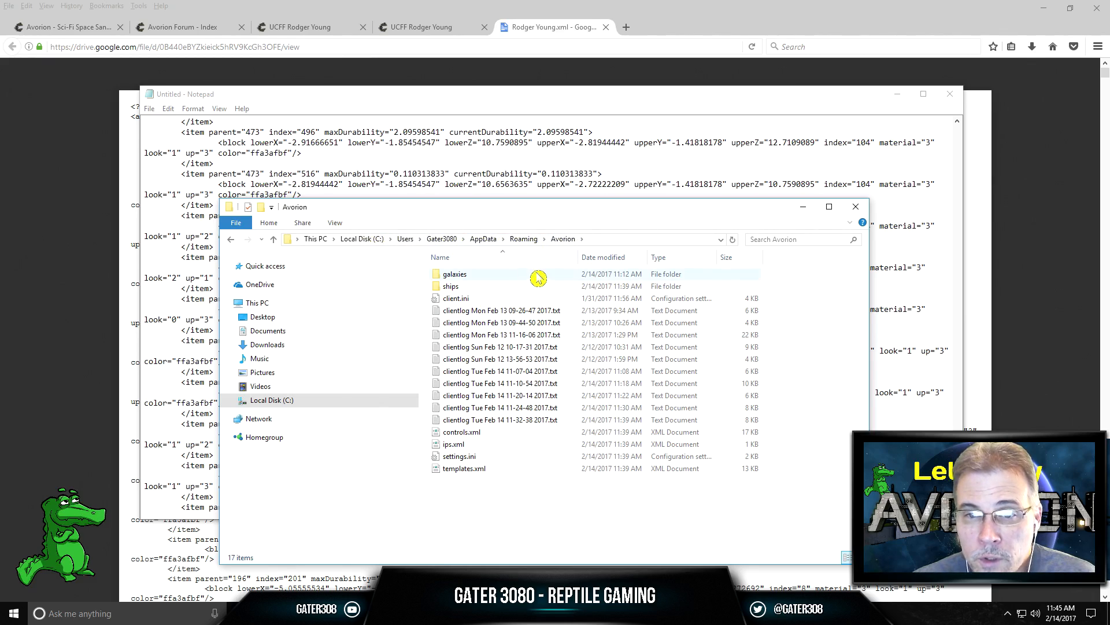
pyautogui.moveTo(451, 286)
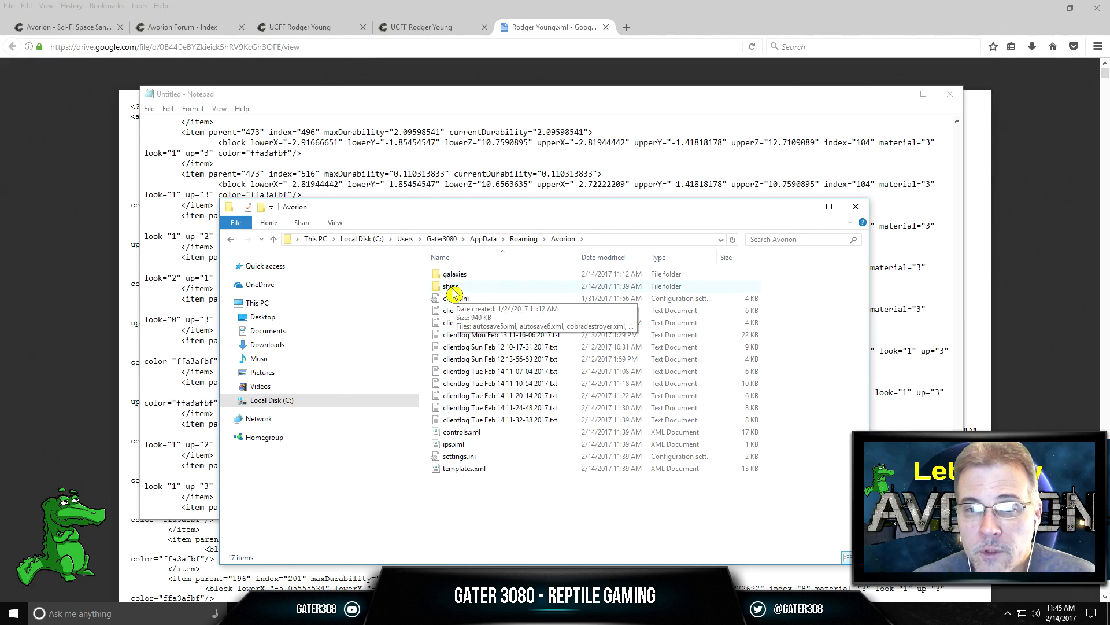
pyautogui.doubleClick(451, 286)
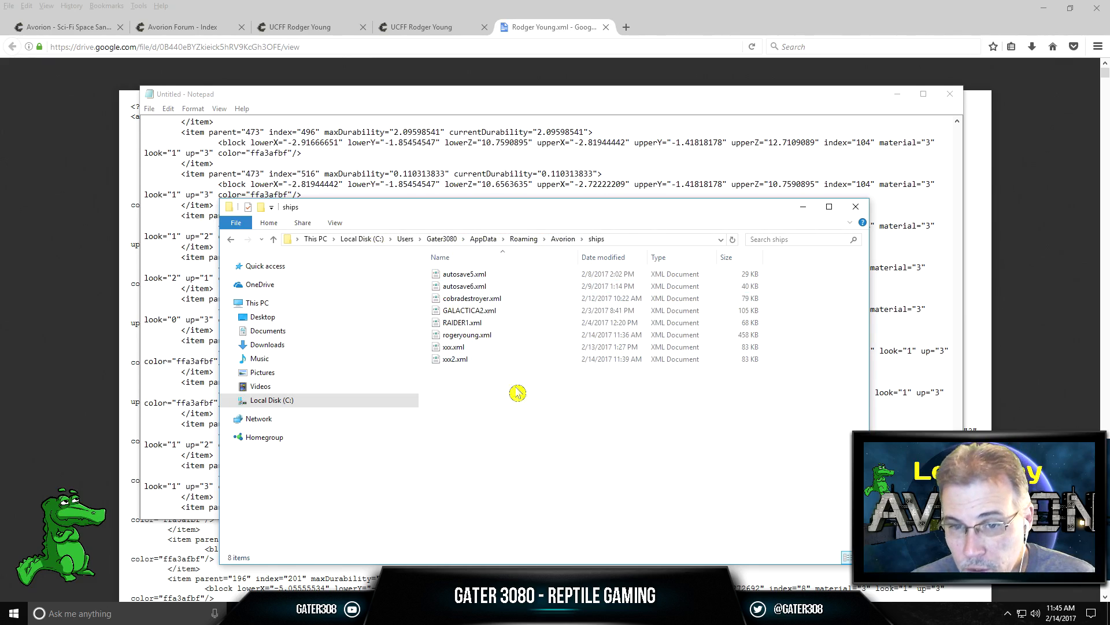
pyautogui.moveTo(478, 310)
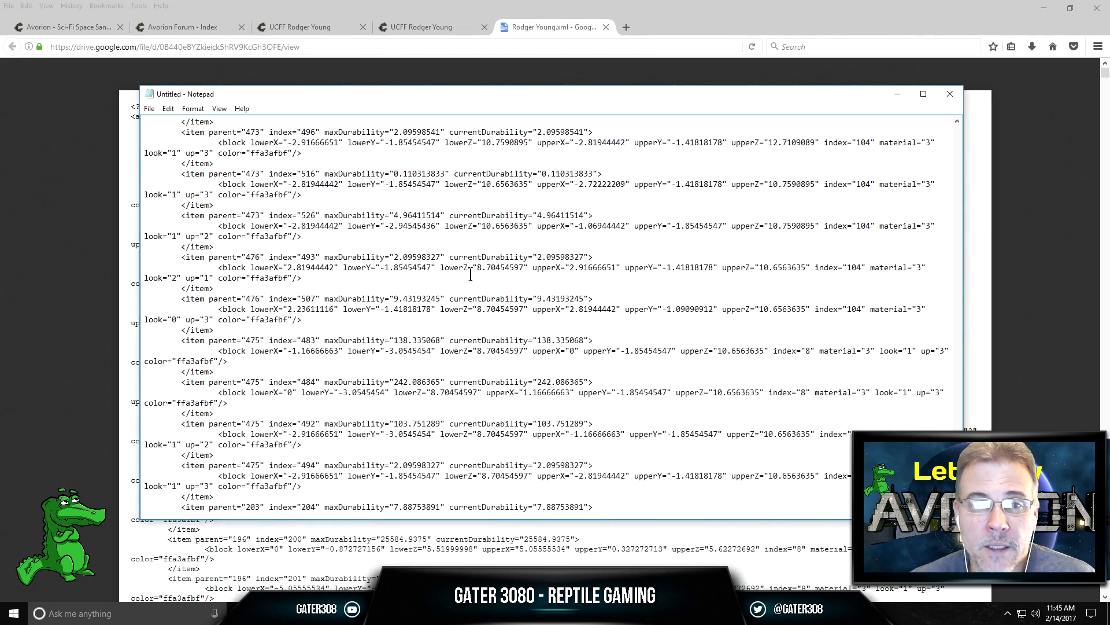
pyautogui.moveTo(950, 93)
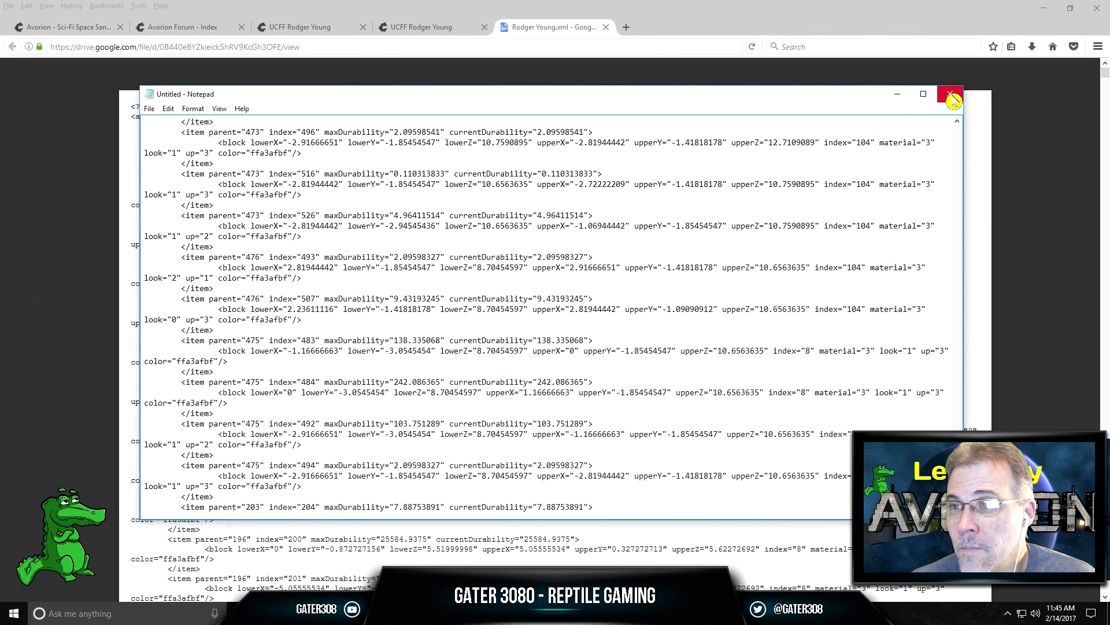
# Step: Close the untitled Notepad copy of the ship XML without saving
pyautogui.click(950, 94)
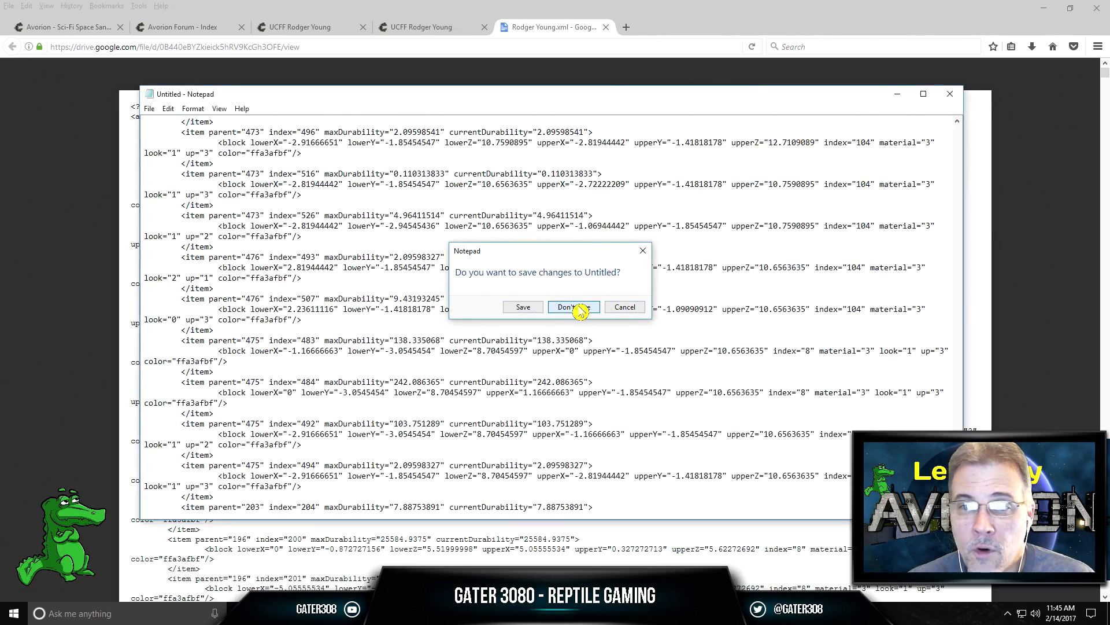
pyautogui.click(572, 307)
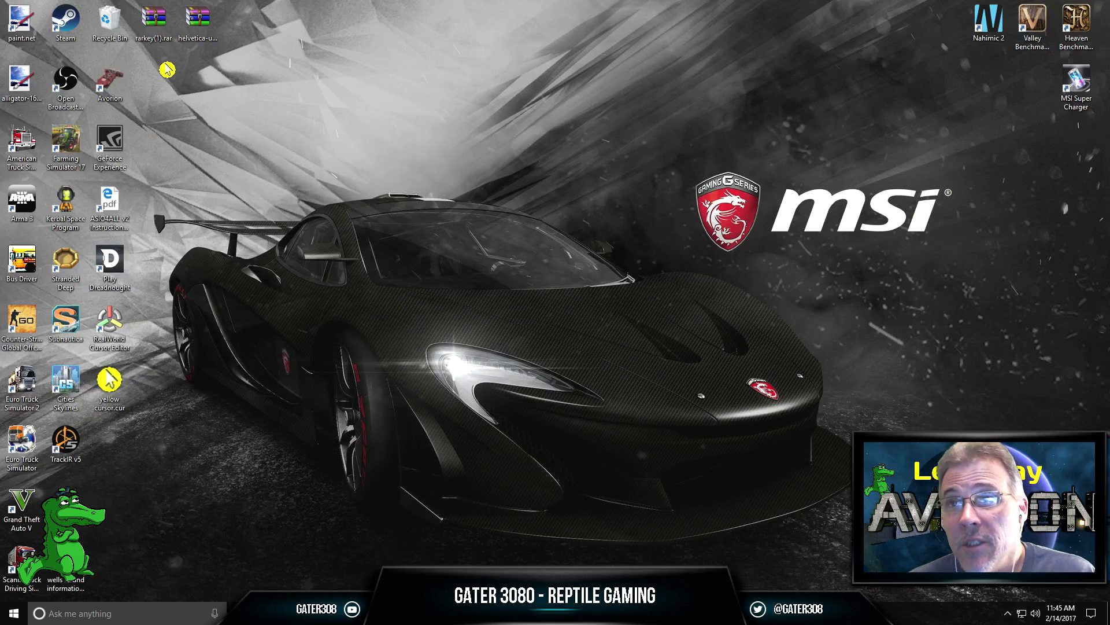
pyautogui.moveTo(212, 113)
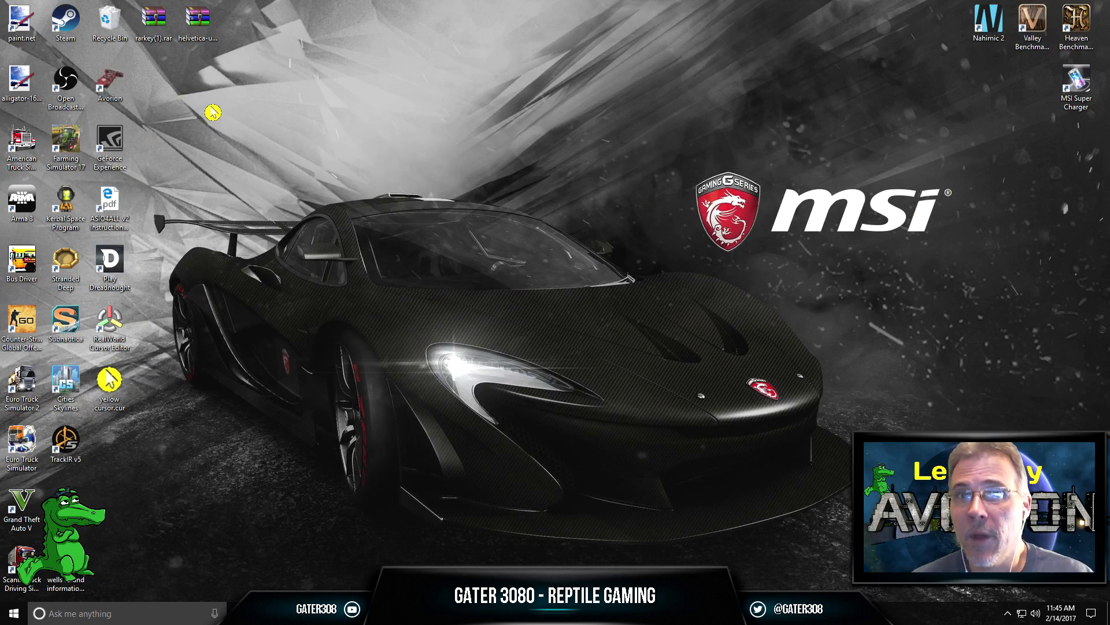
pyautogui.moveTo(181, 131)
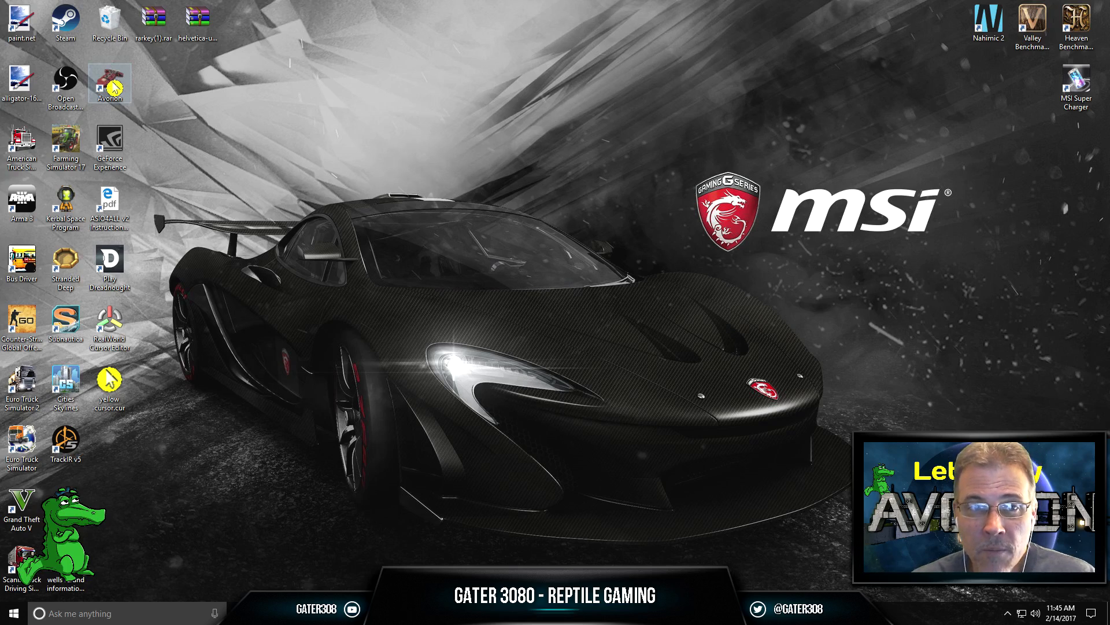
# Step: Launch Avorion and load a saved singleplayer galaxy
pyautogui.doubleClick(110, 83)
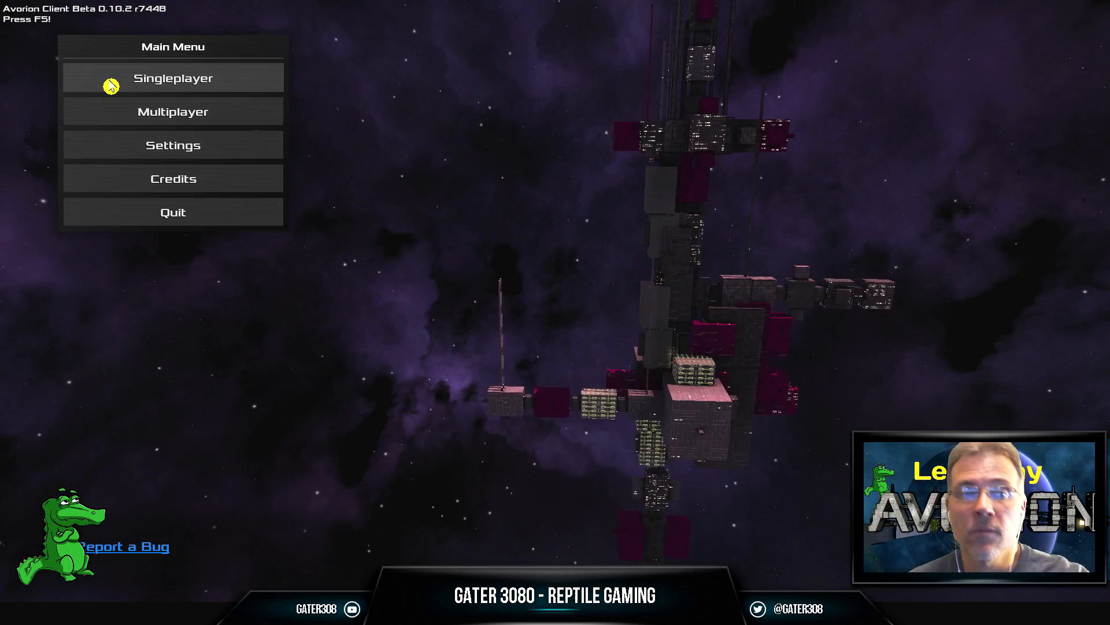
pyautogui.click(173, 78)
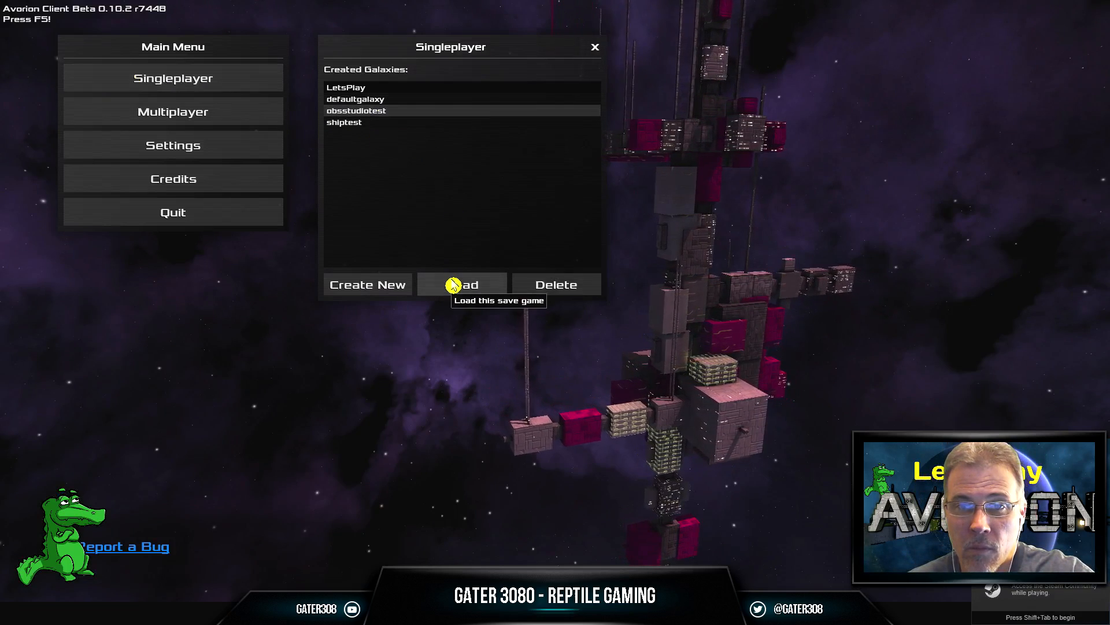
pyautogui.click(463, 284)
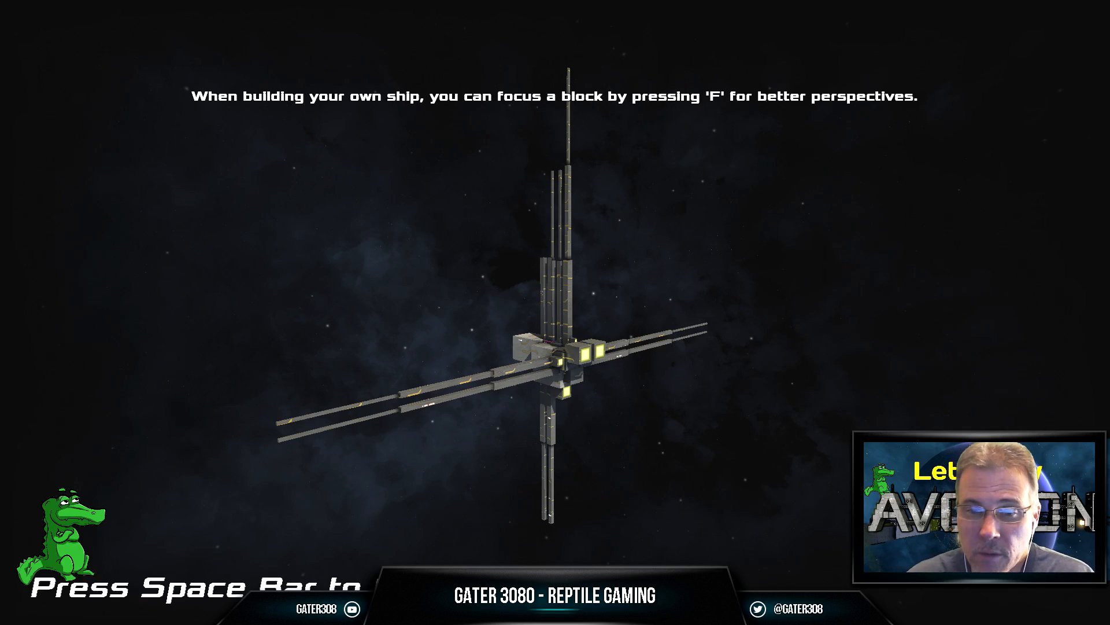
# Step: Continue past the loading tip screen into the galaxy with the ship in build mode
pyautogui.press('space')
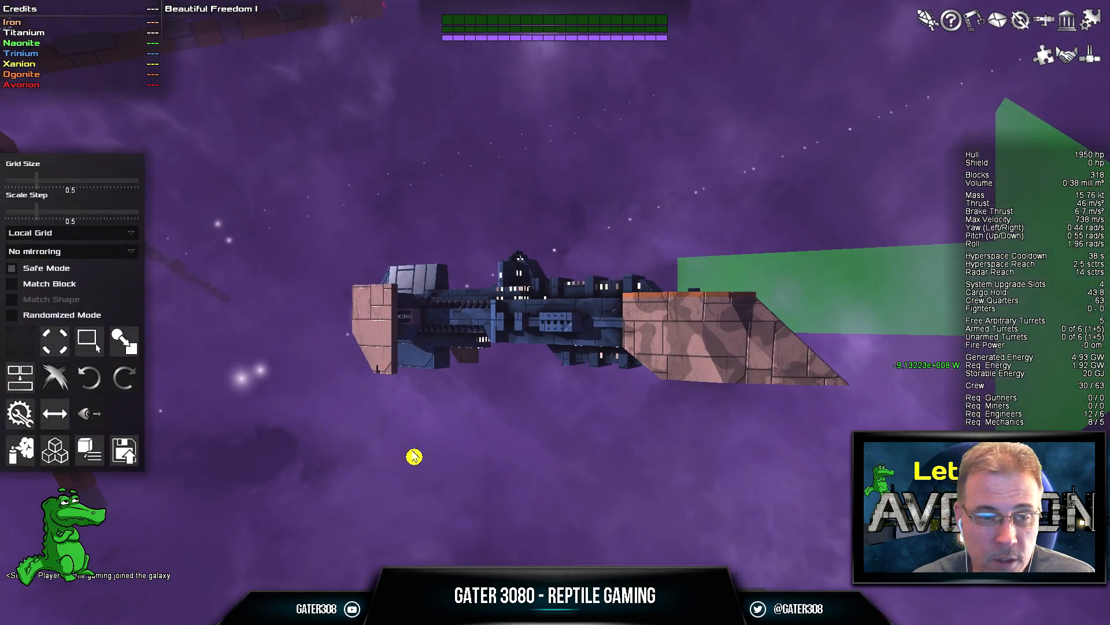
pyautogui.moveTo(589, 412)
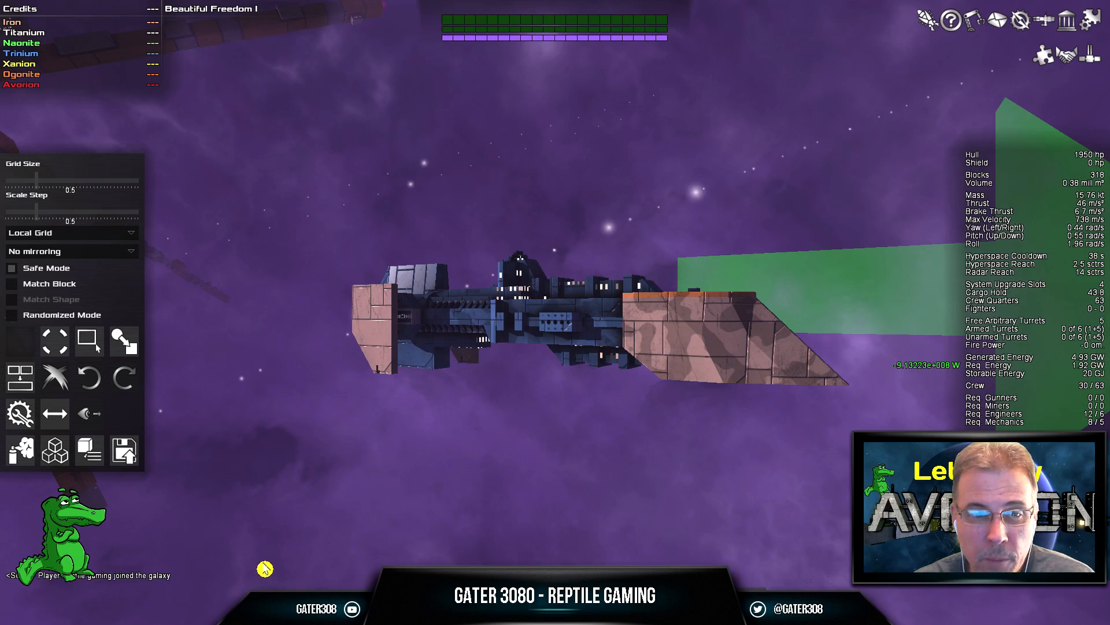
pyautogui.moveTo(123, 451)
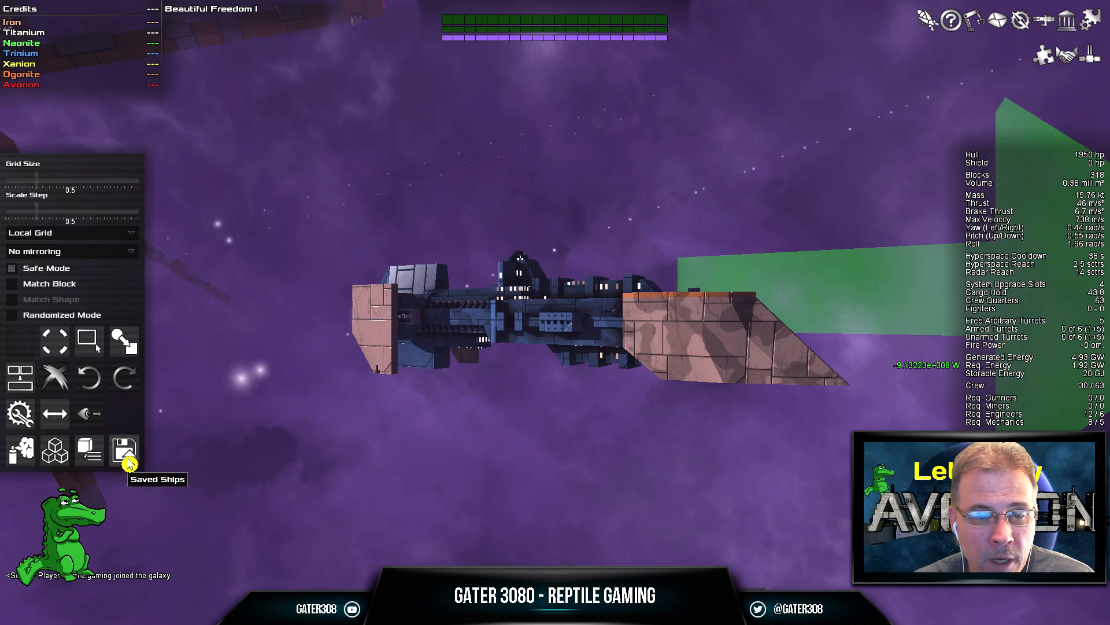
# Step: Bring up the Saved Ships window listing the eight saved ship designs
pyautogui.click(124, 450)
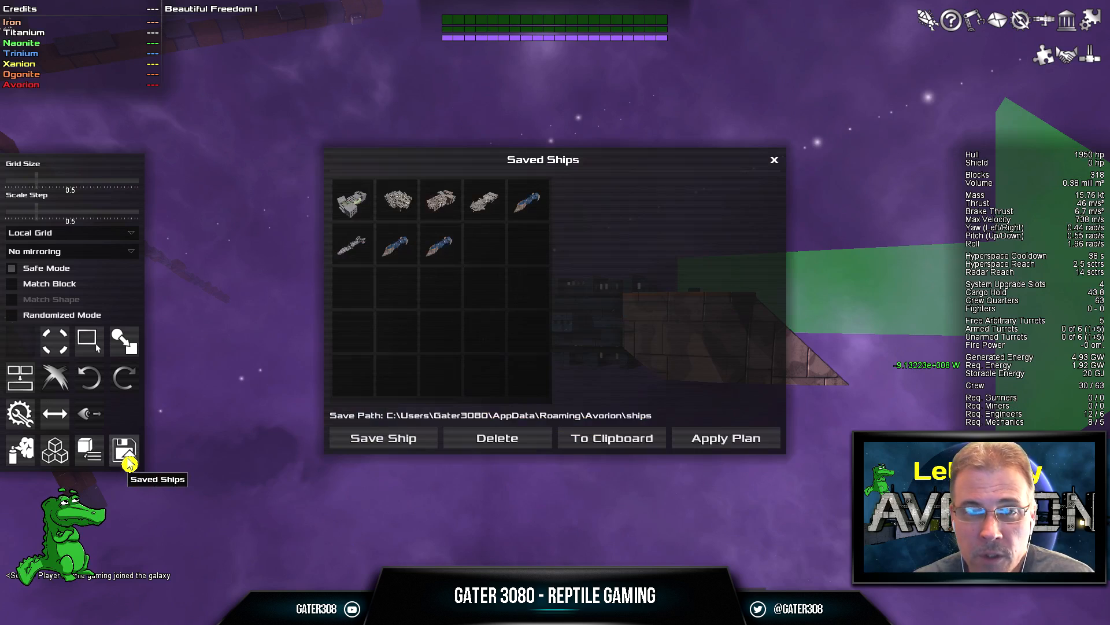
pyautogui.moveTo(168, 456)
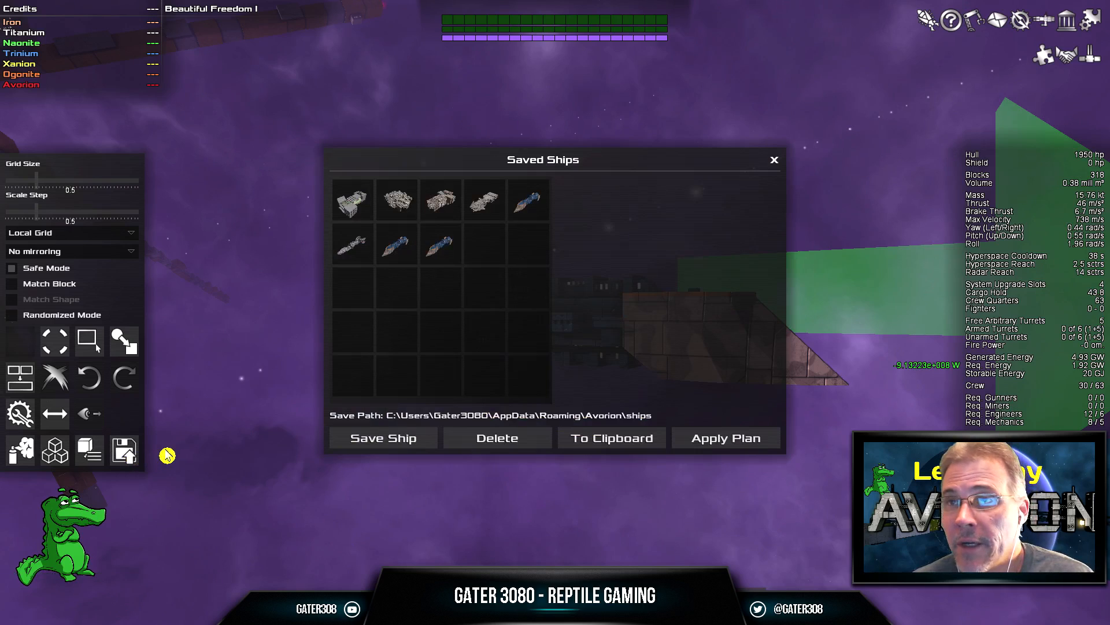
pyautogui.moveTo(529, 198)
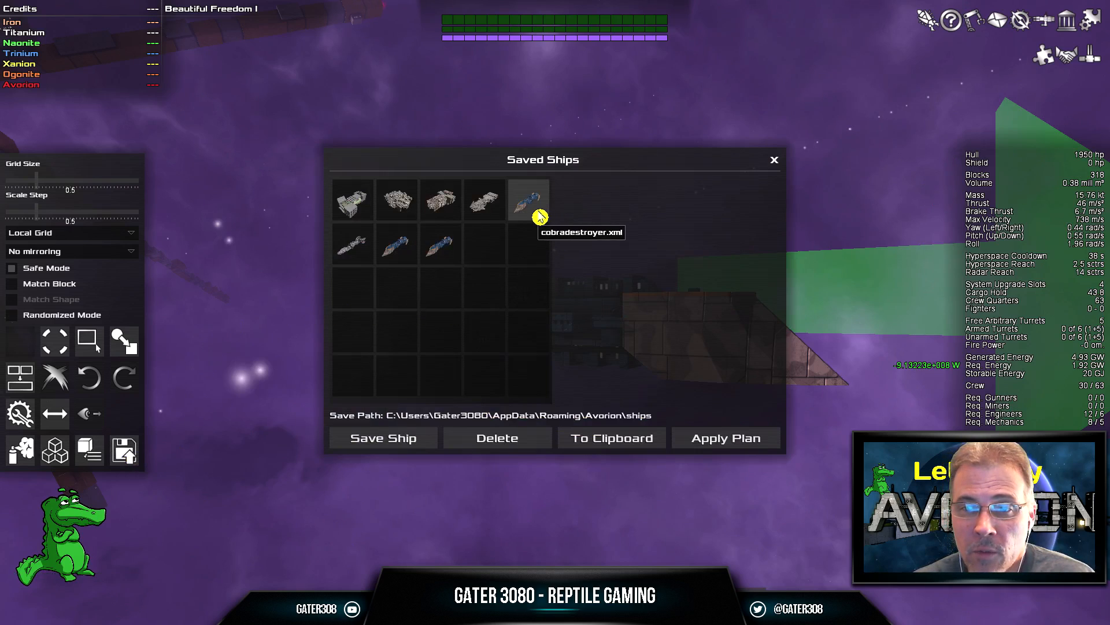
pyautogui.moveTo(353, 250)
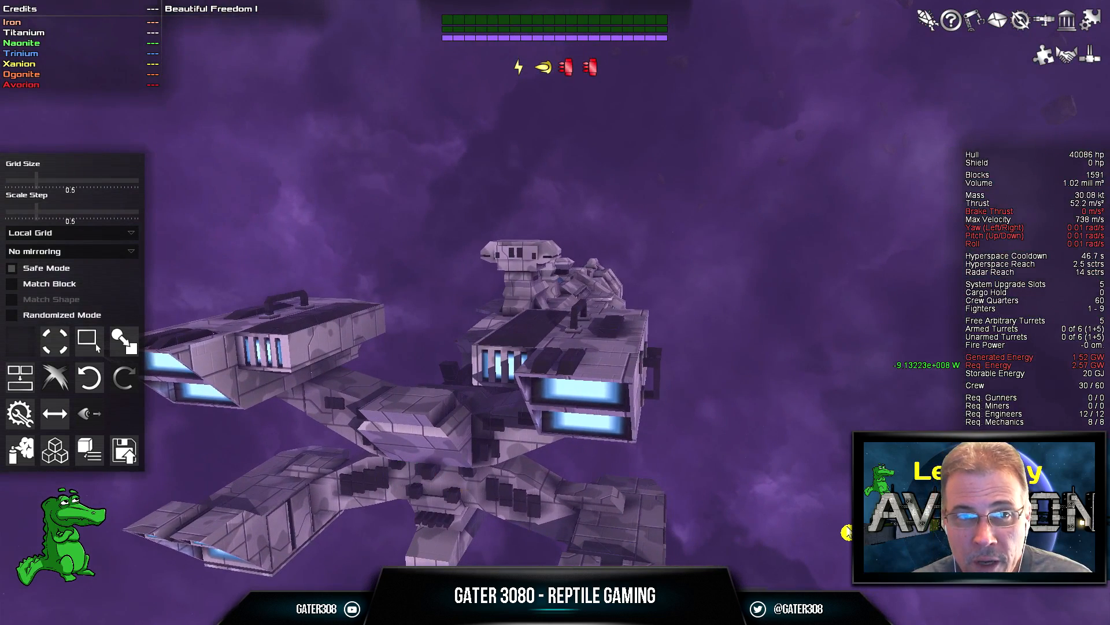
pyautogui.moveTo(981, 194)
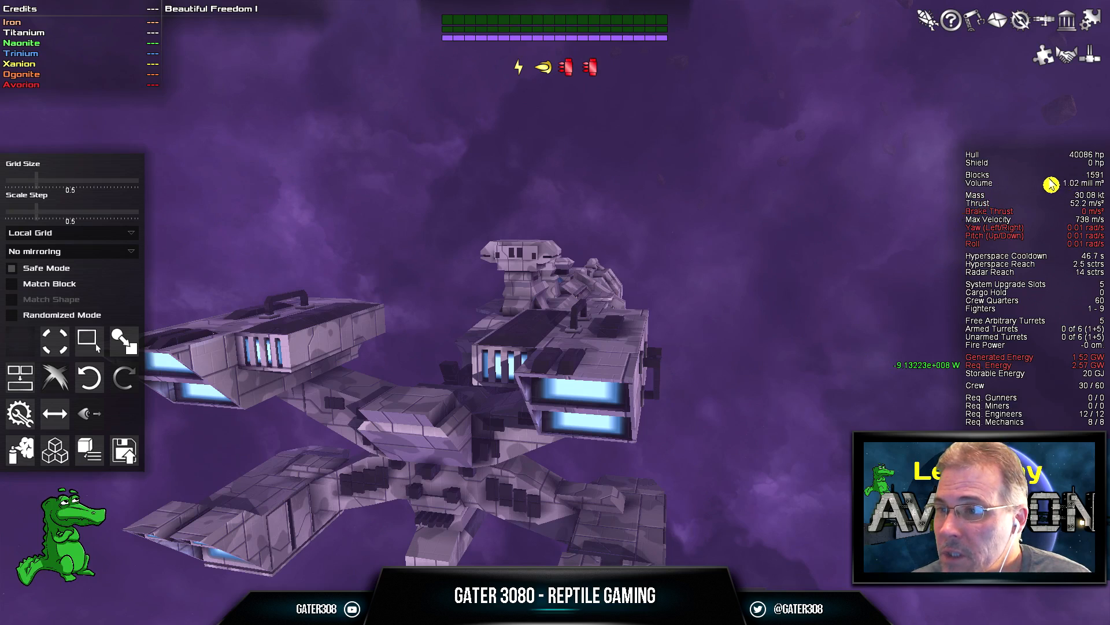
pyautogui.moveTo(1026, 189)
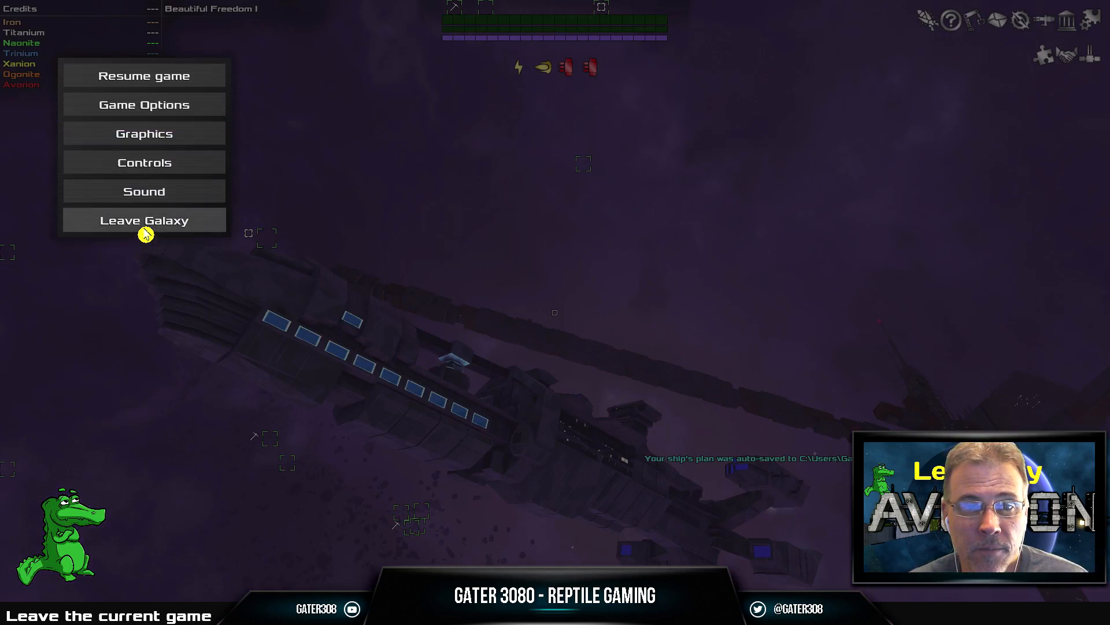
# Step: Leave the galaxy, skip the saving screen and quit Avorion to the desktop
pyautogui.click(144, 219)
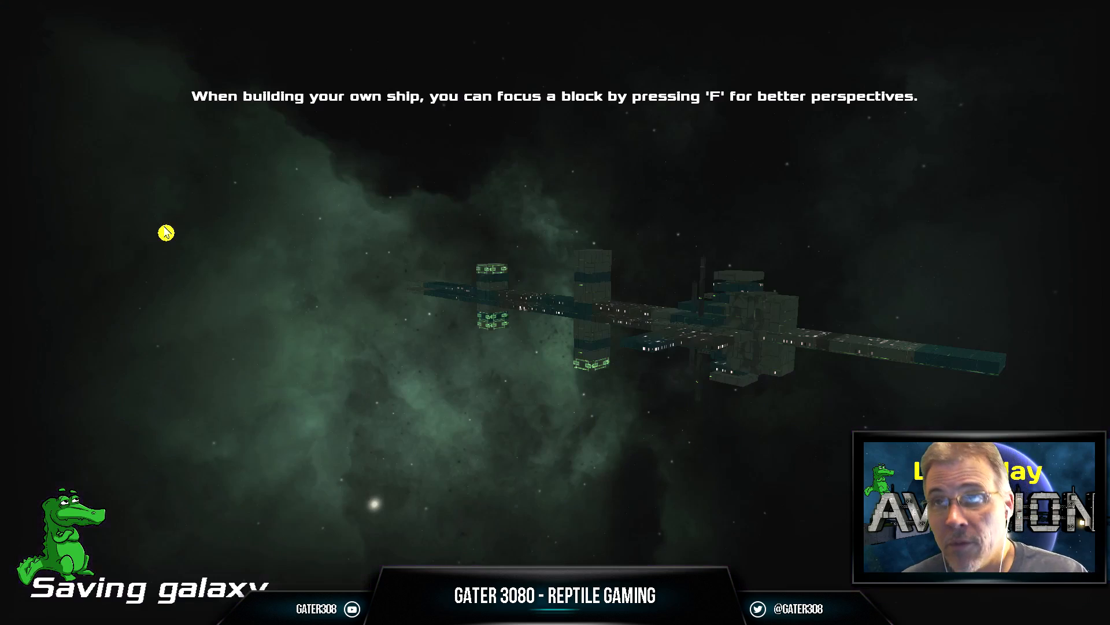
pyautogui.press('Escape')
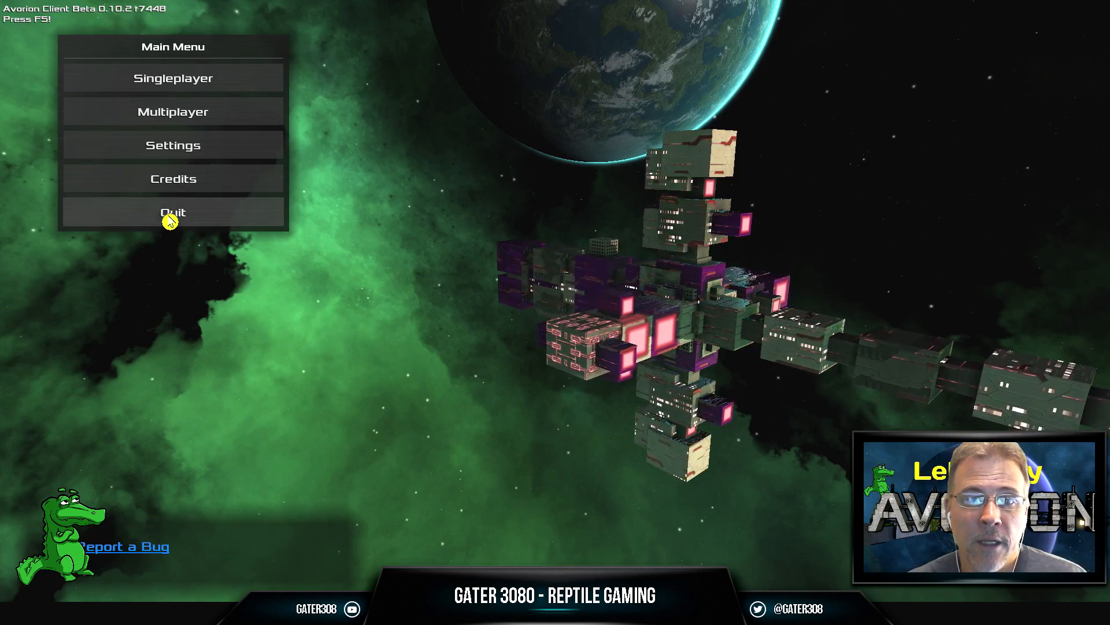
pyautogui.click(172, 211)
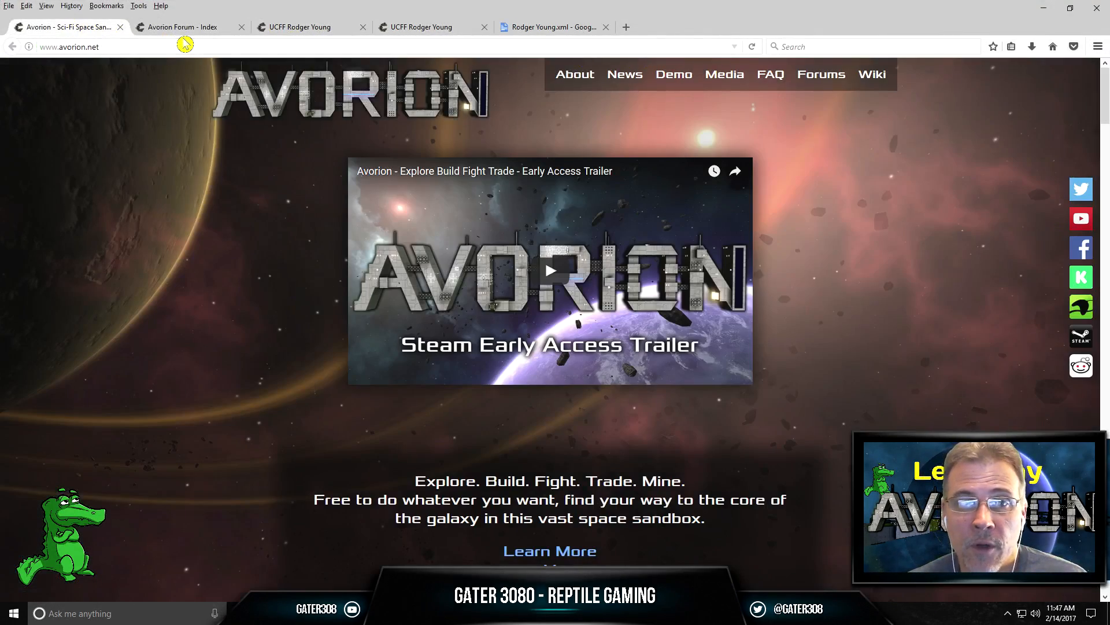
# Step: Search the Avorion Forum for '.xml' and scroll through the results
pyautogui.click(184, 27)
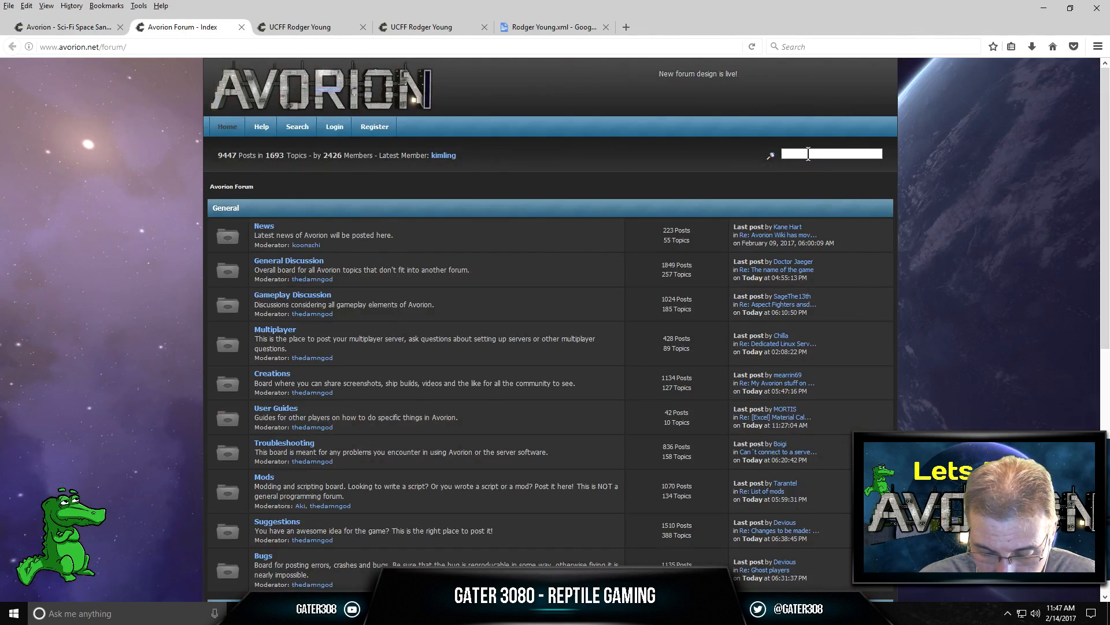
pyautogui.write('.xml')
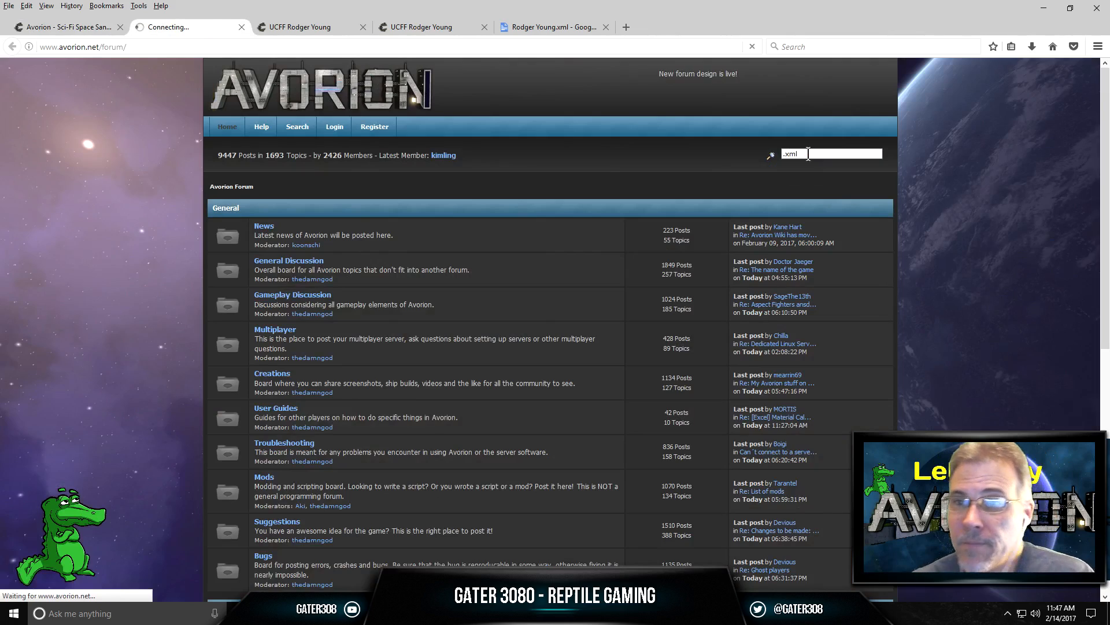
pyautogui.press('Return')
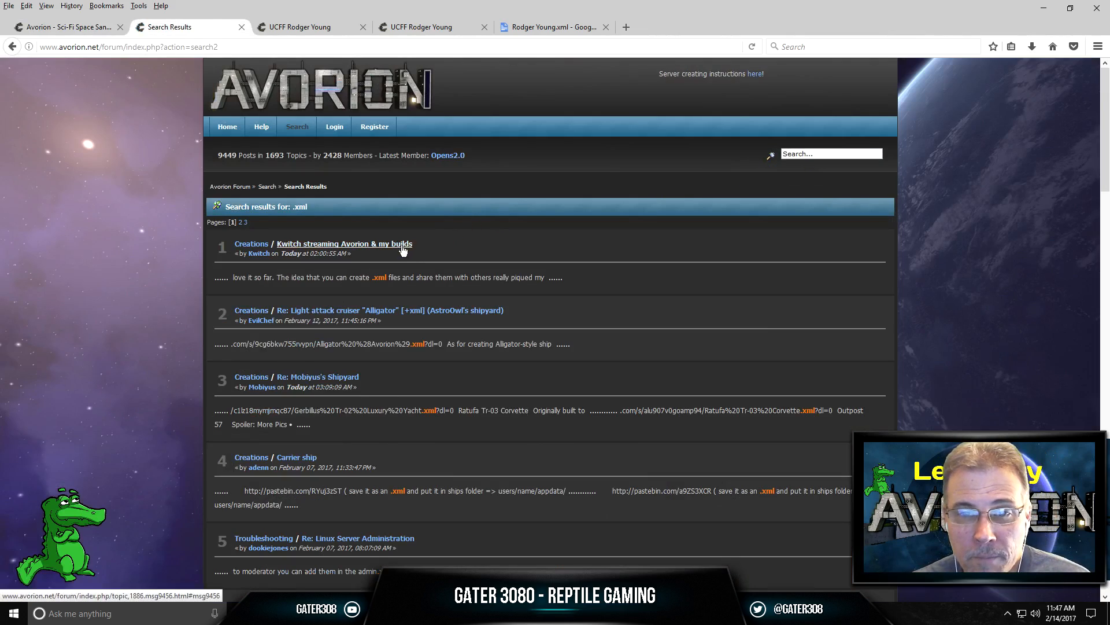
pyautogui.scroll(-3)
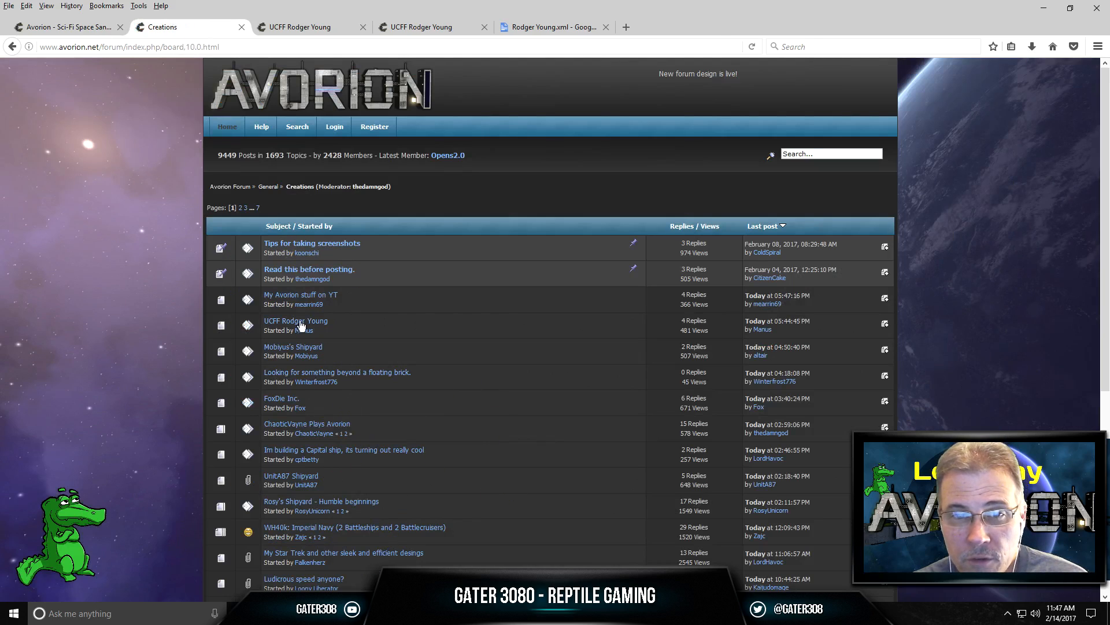
pyautogui.moveTo(438, 289)
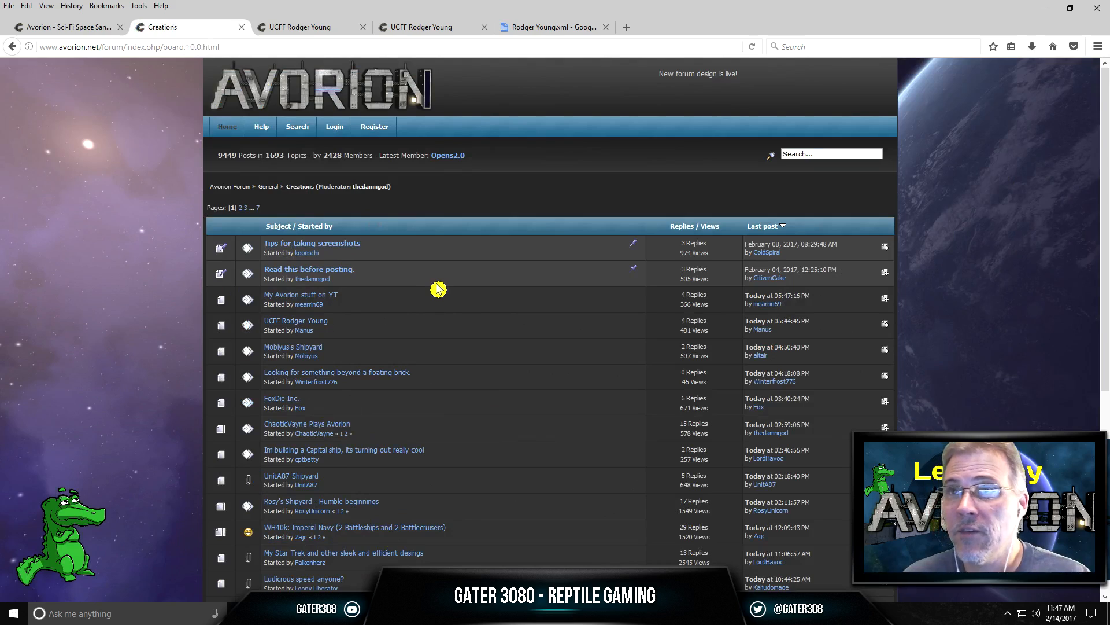